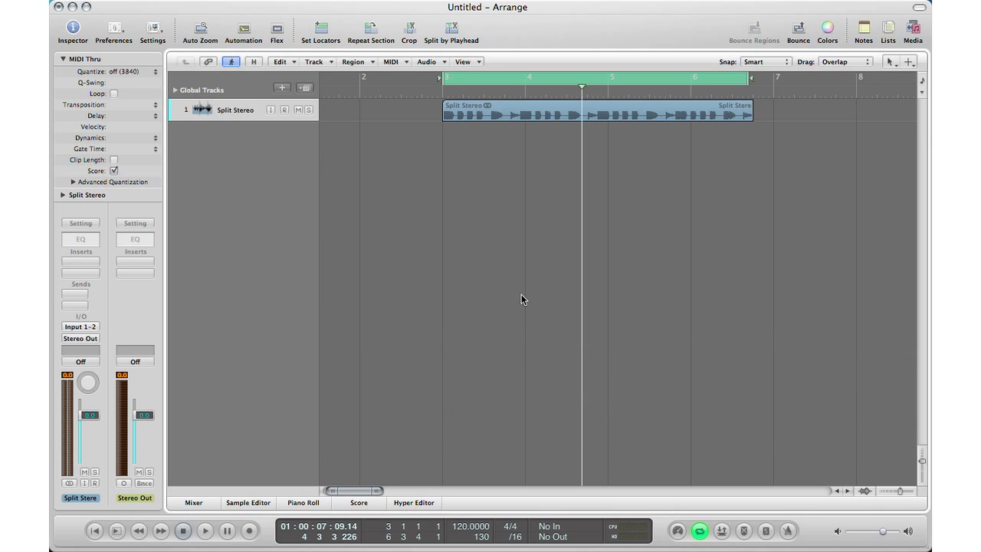
pyautogui.moveTo(579, 234)
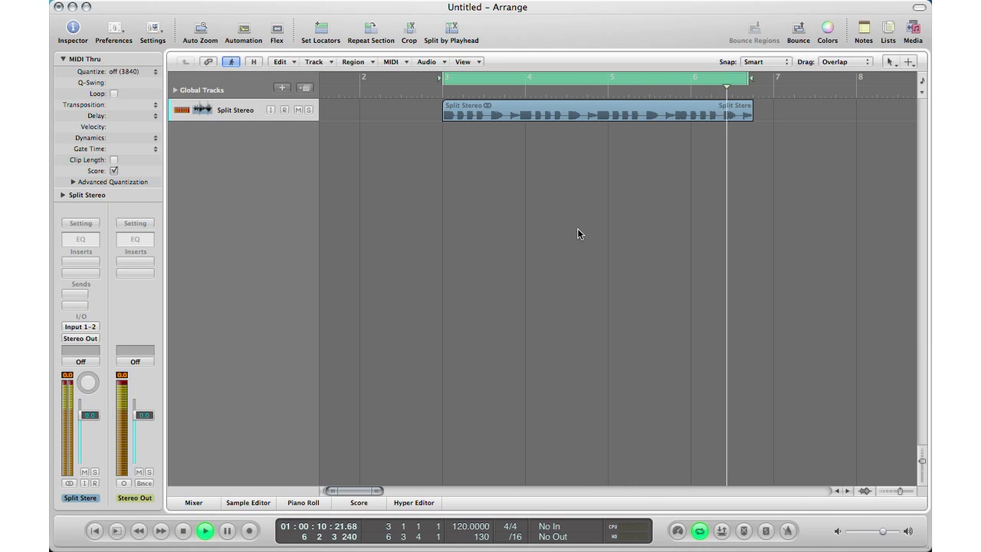
# Step: Stop playback and switch the Split Stereo track input back to stereo
pyautogui.click(182, 530)
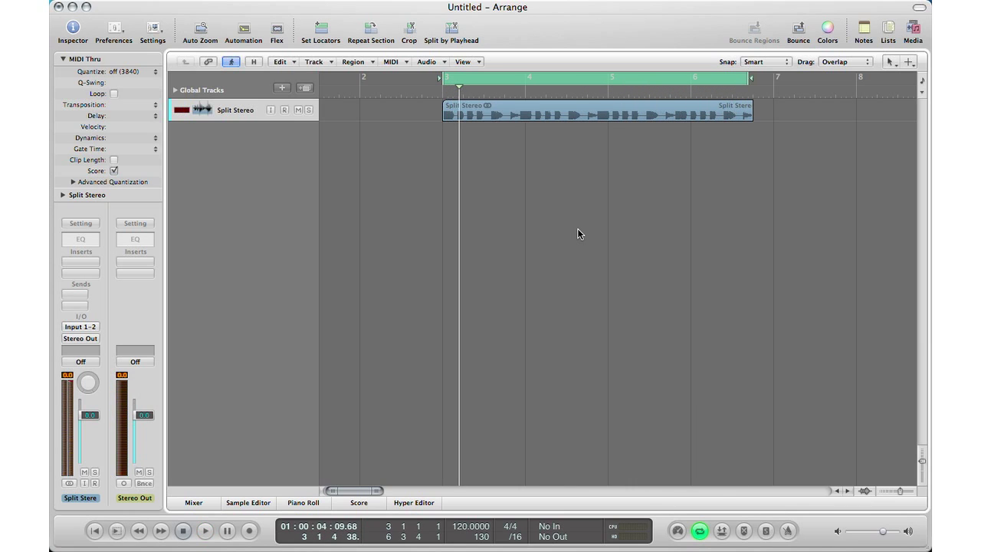
pyautogui.click(182, 110)
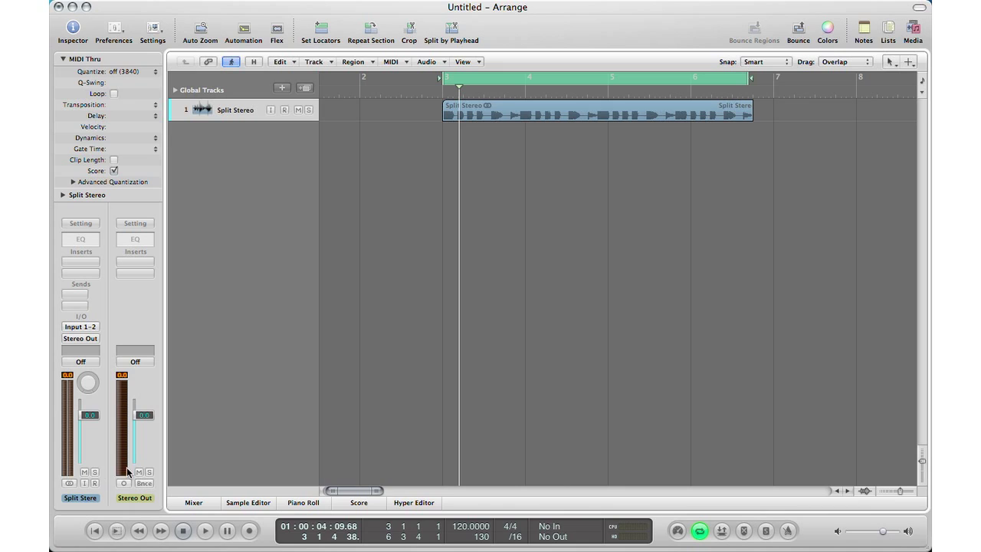
pyautogui.moveTo(74, 468)
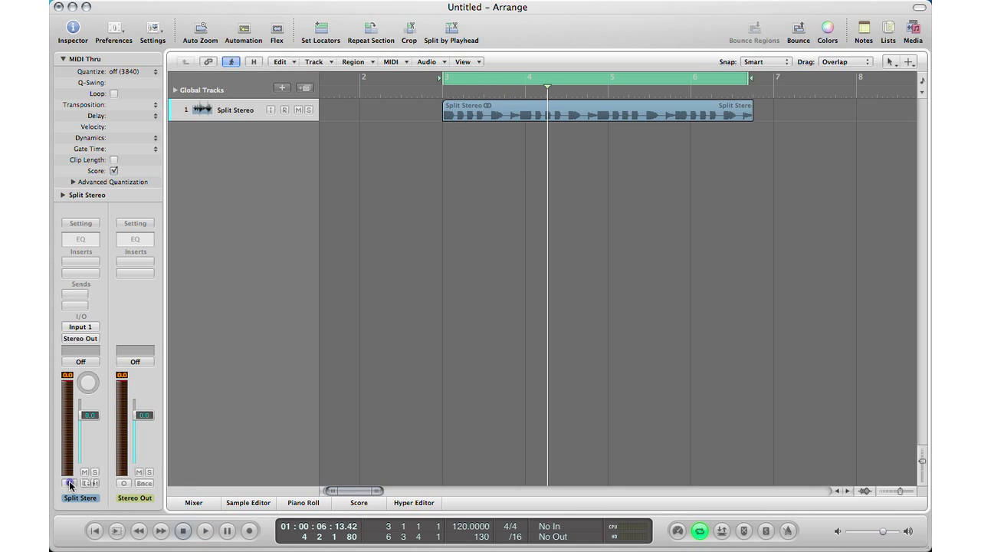
pyautogui.click(80, 327)
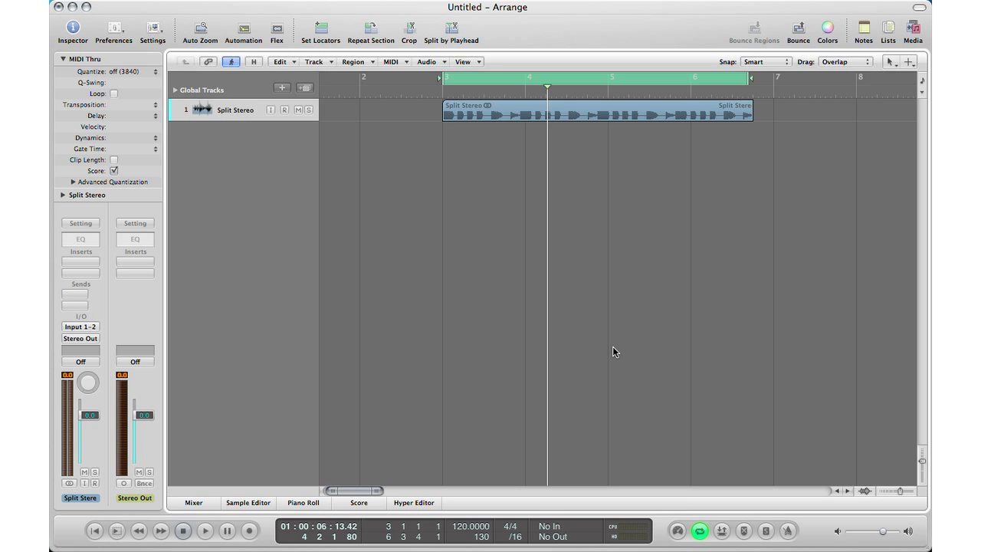
# Step: Convert Split Stereo.wav to 'Split Stereo 3' with Interleaved to Split stereo conversion
pyautogui.click(912, 30)
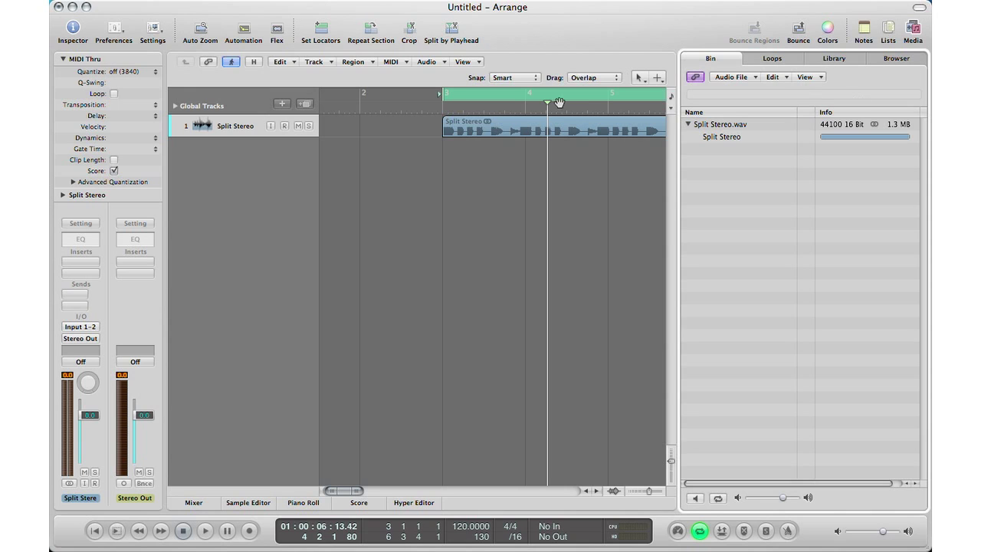
pyautogui.moveTo(914, 34)
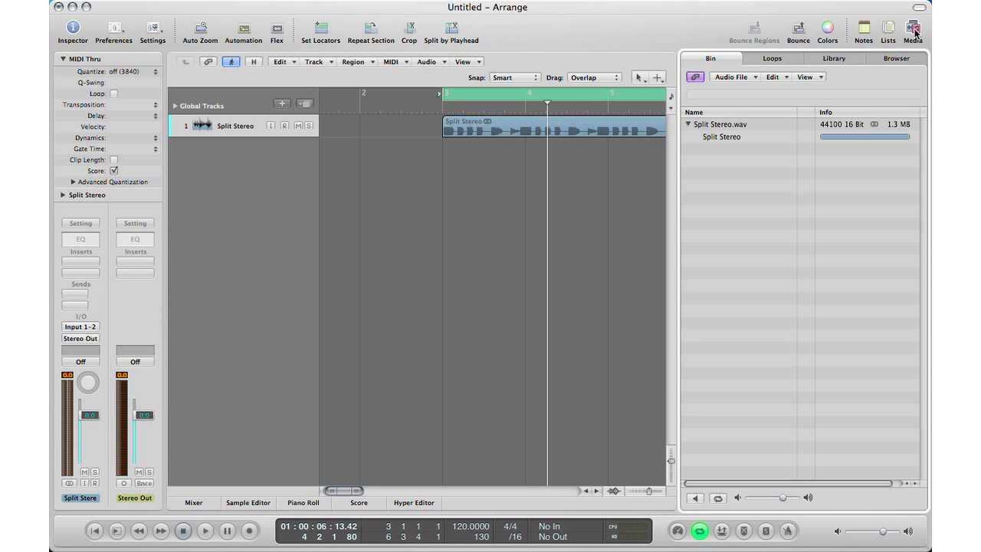
pyautogui.moveTo(730, 76)
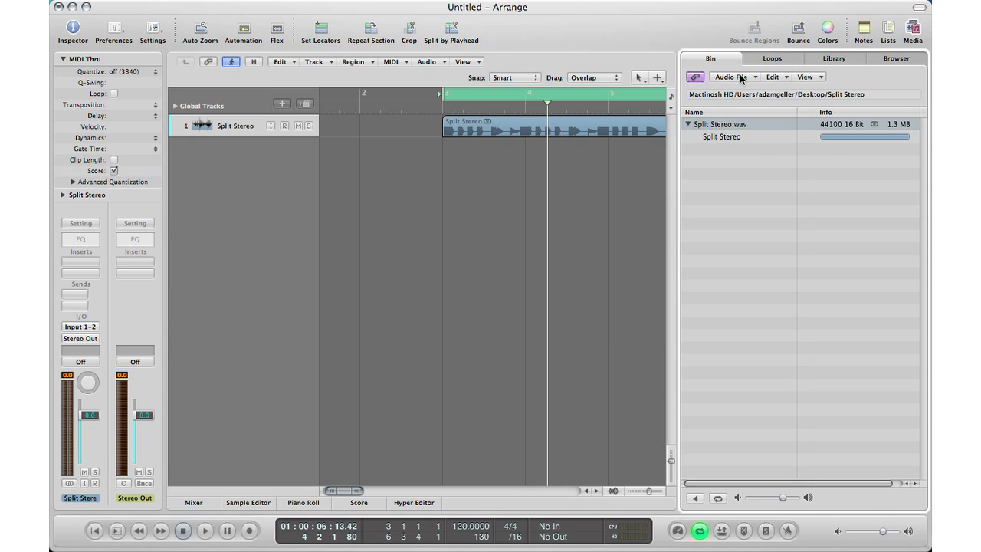
pyautogui.click(730, 77)
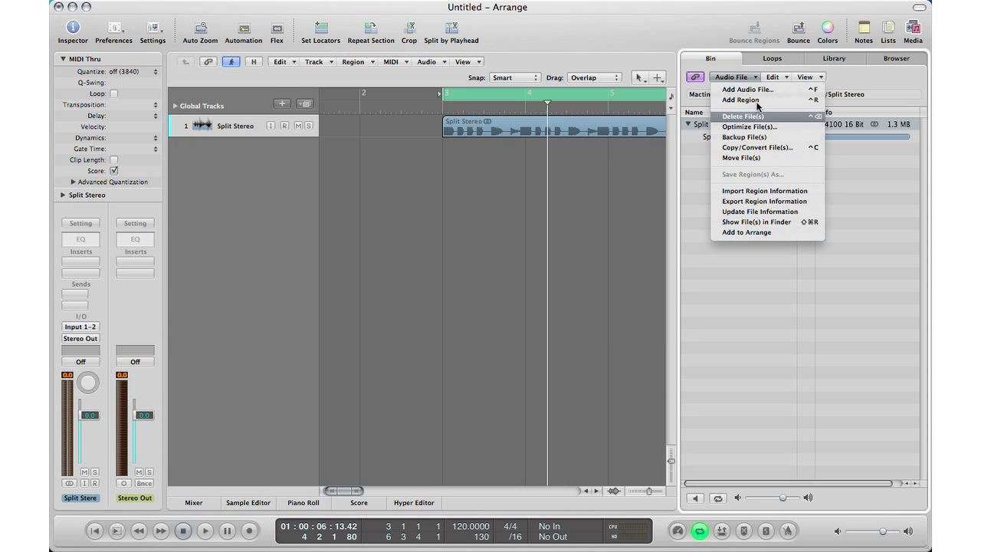
pyautogui.moveTo(762, 153)
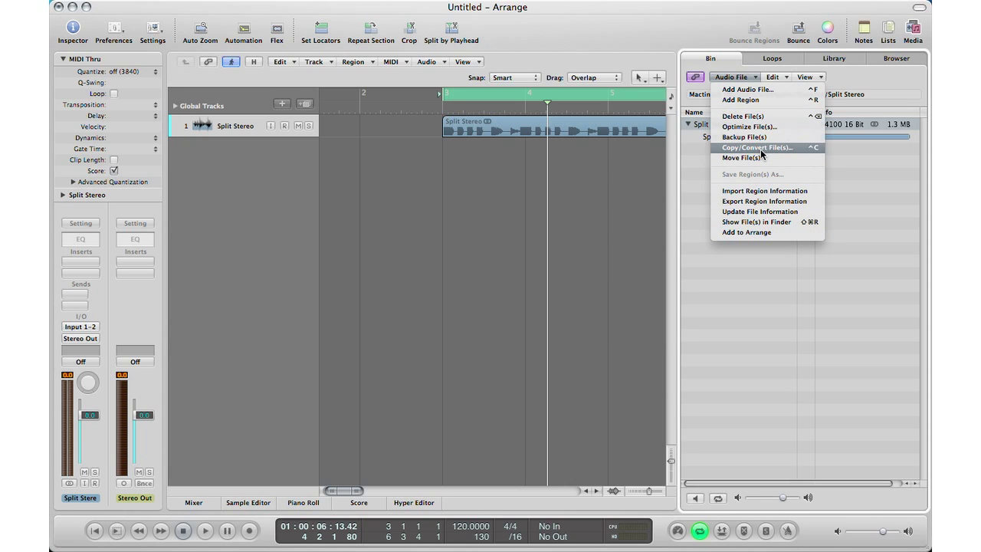
pyautogui.click(757, 147)
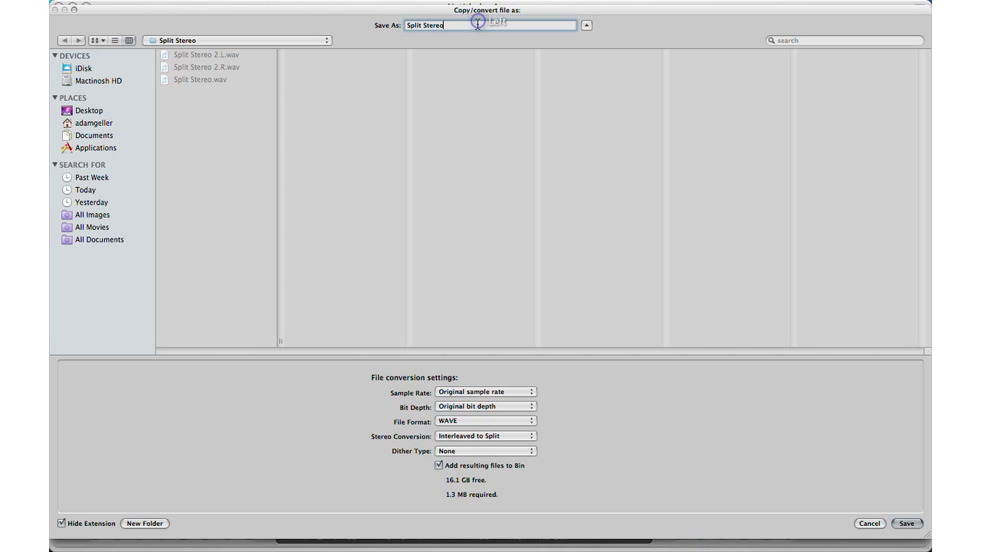
pyautogui.write('3')
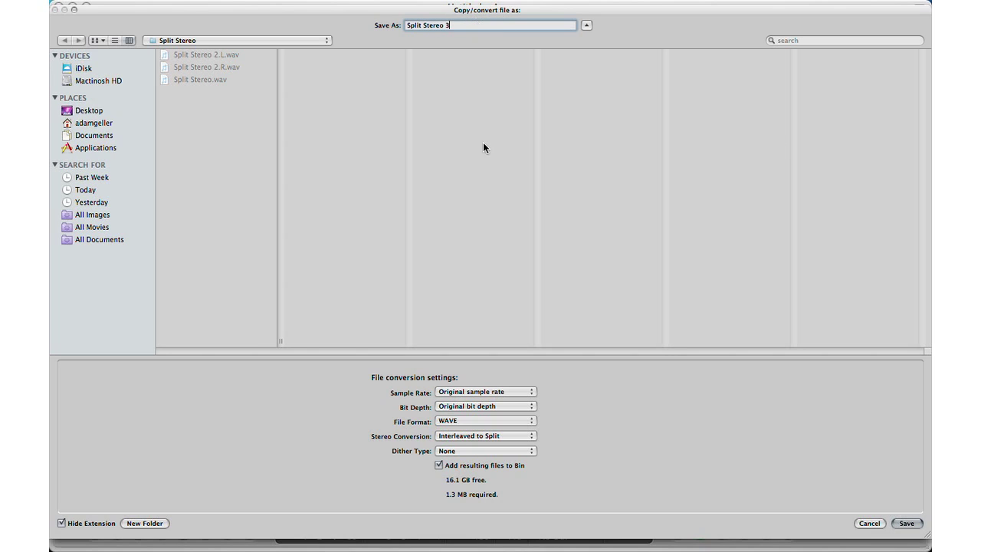
pyautogui.moveTo(483, 420)
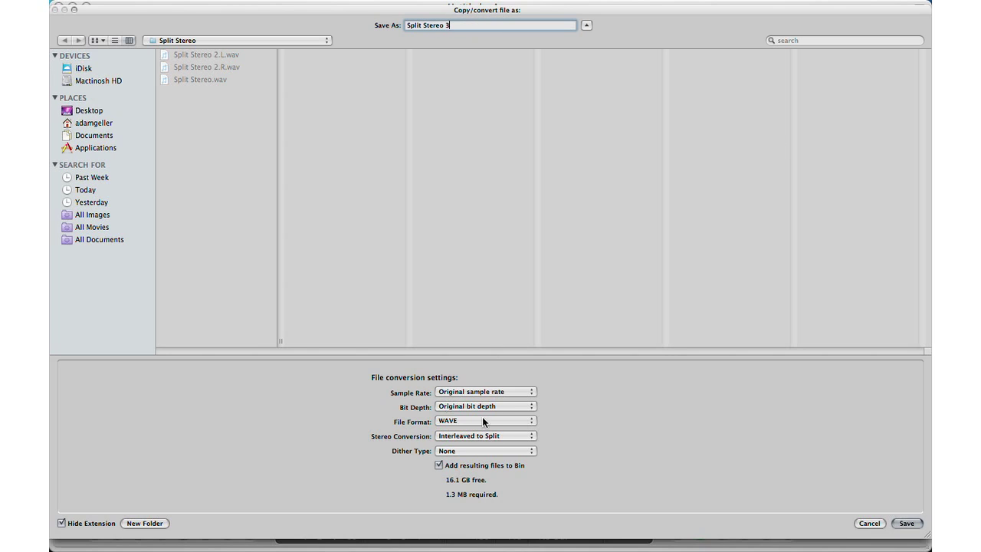
pyautogui.moveTo(399, 421)
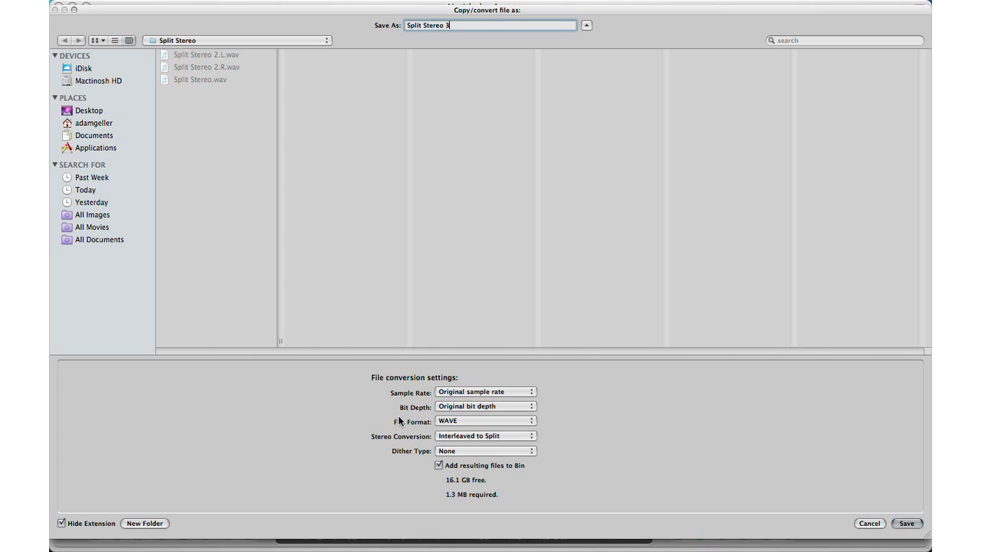
pyautogui.moveTo(450, 439)
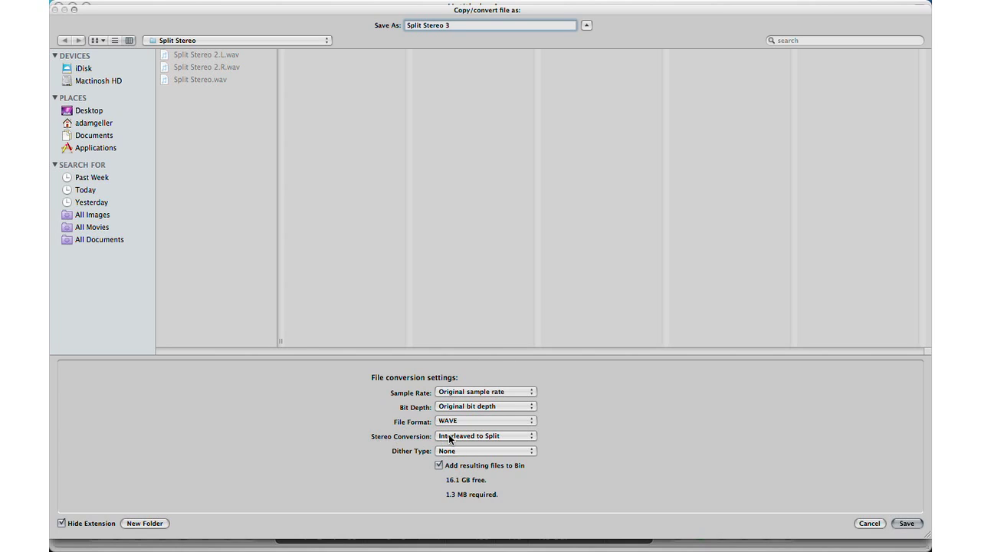
pyautogui.click(486, 435)
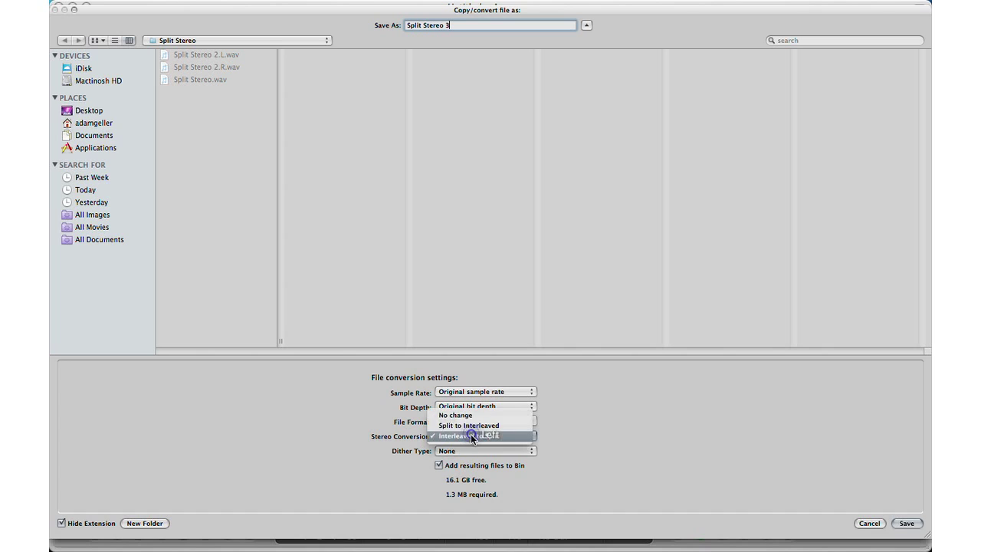
pyautogui.click(469, 435)
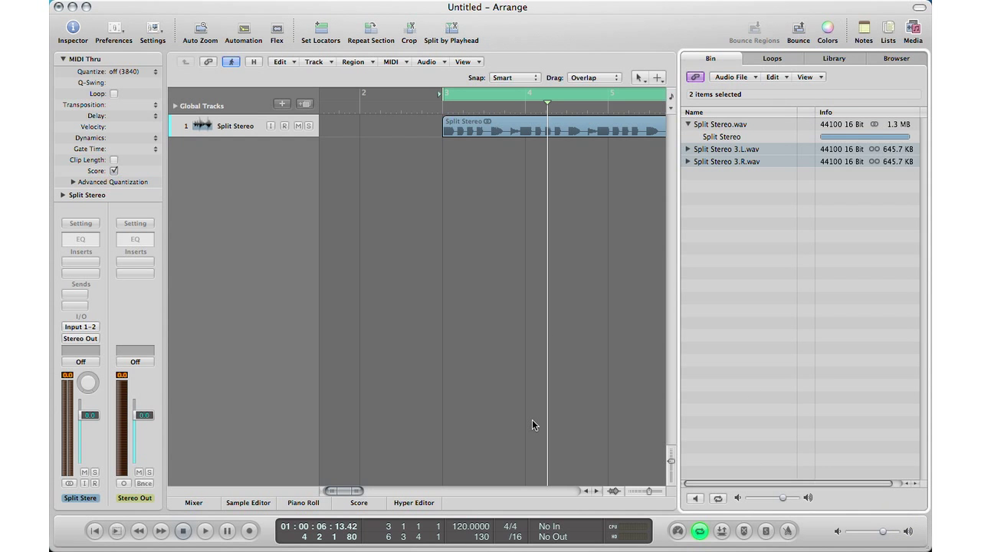
pyautogui.moveTo(504, 355)
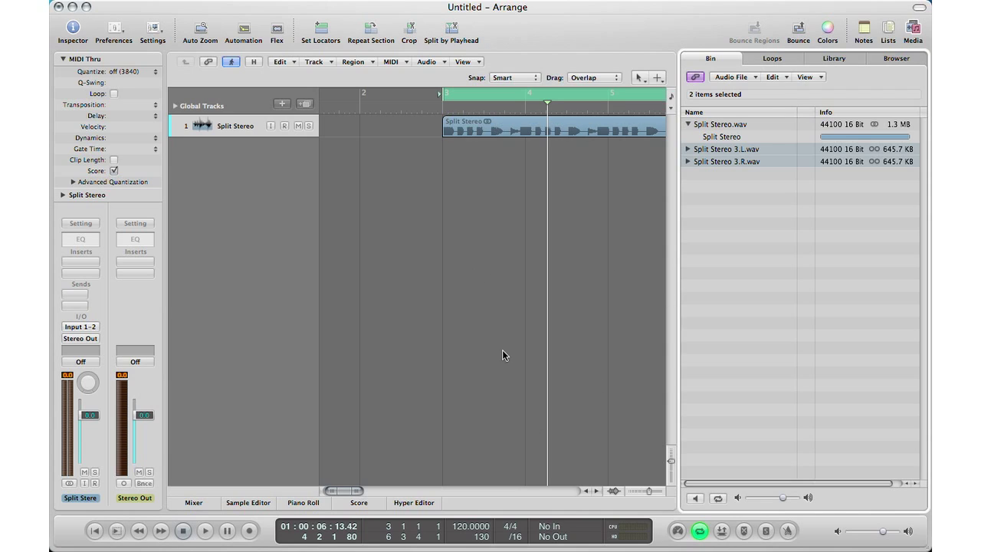
pyautogui.moveTo(535, 345)
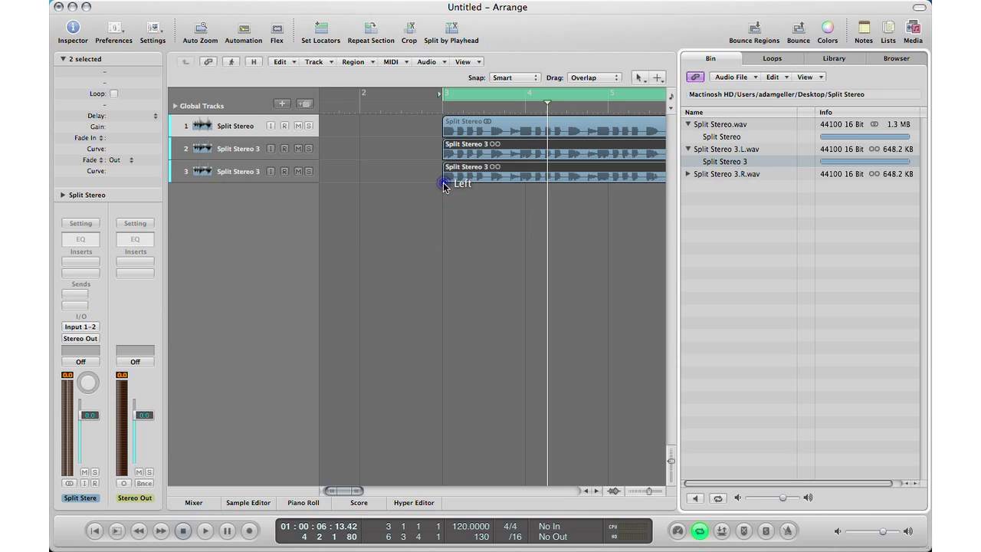
# Step: Mute the original interleaved Split Stereo track in the arrangement
pyautogui.click(234, 171)
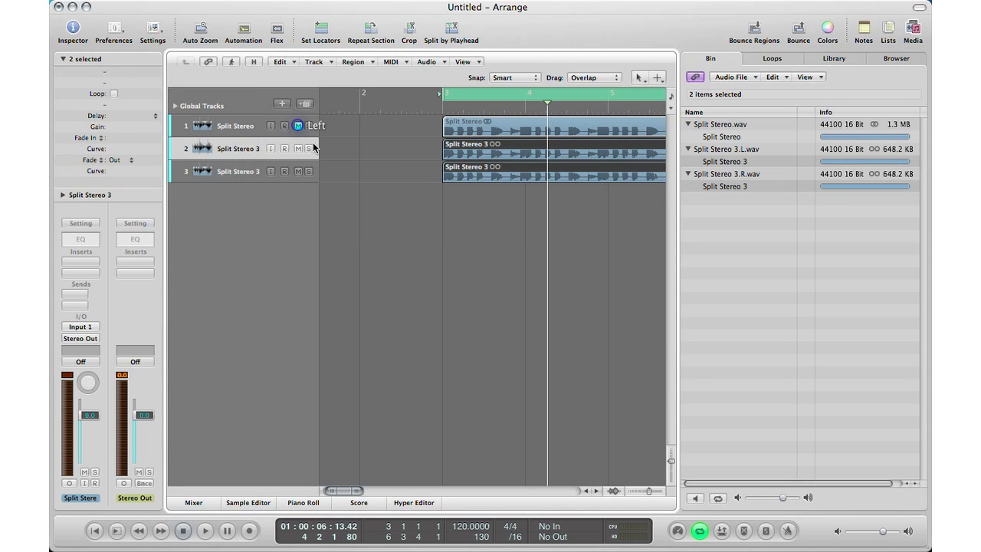
pyautogui.click(308, 149)
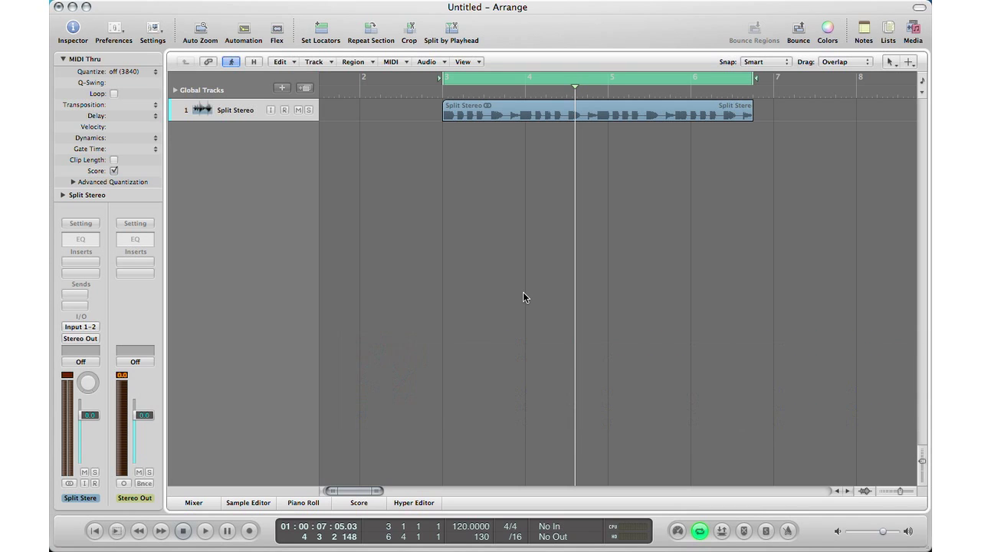
pyautogui.moveTo(476, 348)
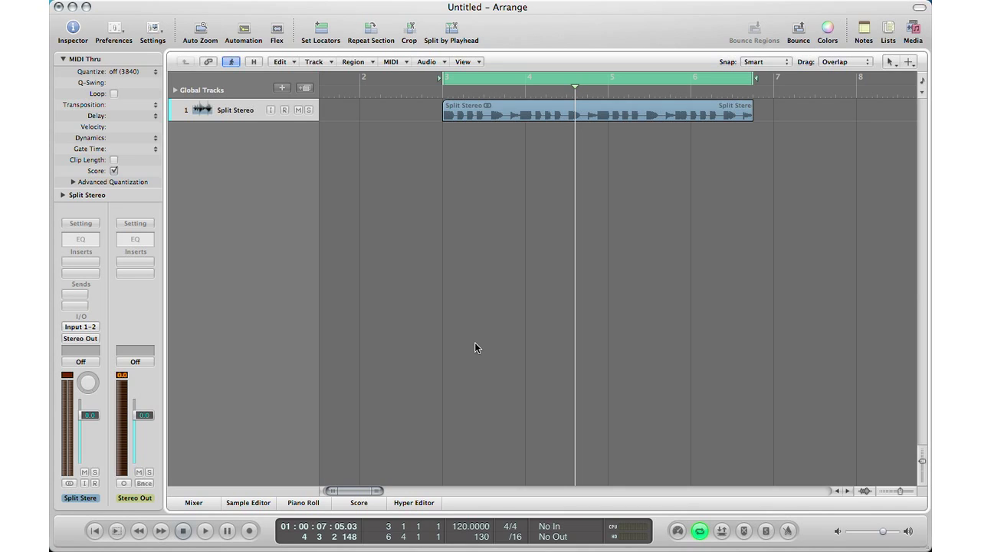
pyautogui.moveTo(425, 289)
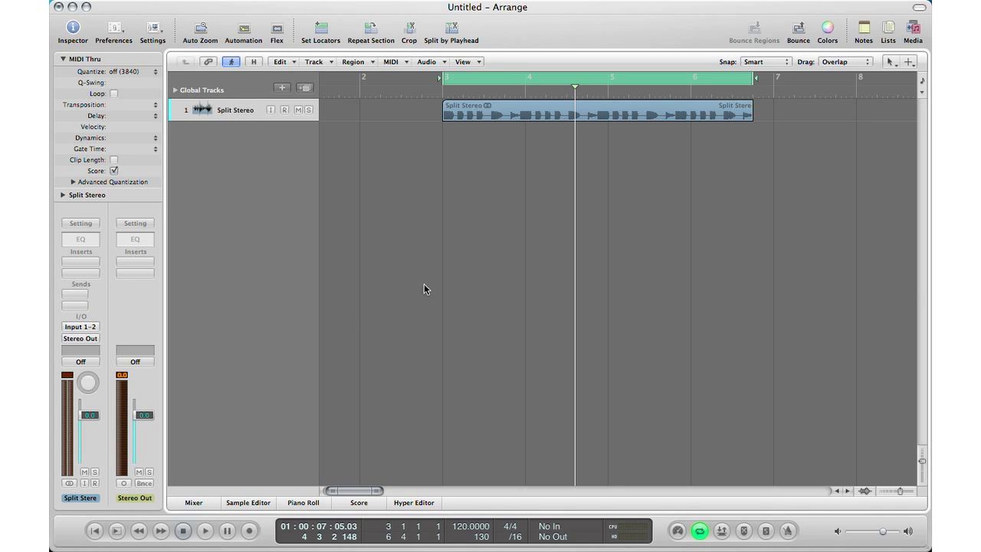
pyautogui.moveTo(342, 241)
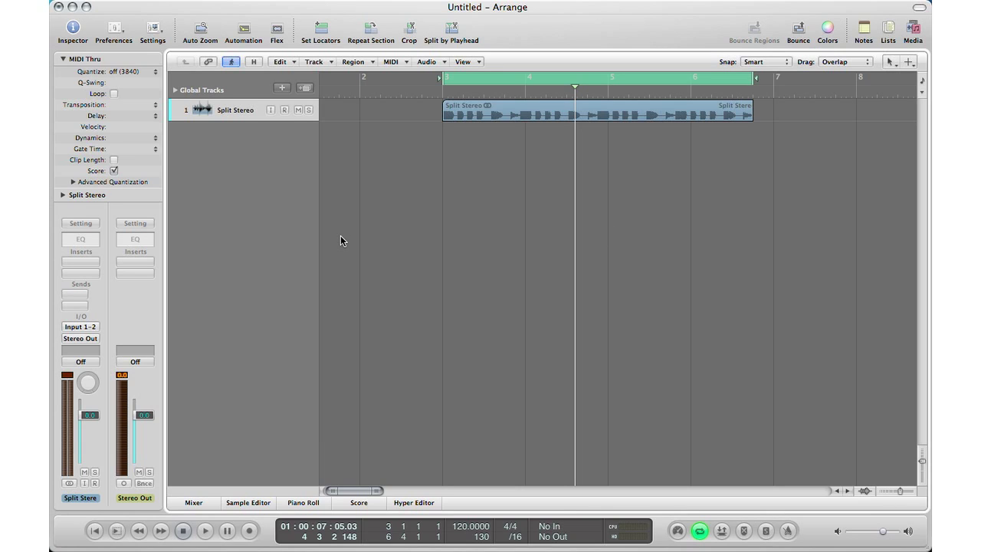
pyautogui.moveTo(334, 194)
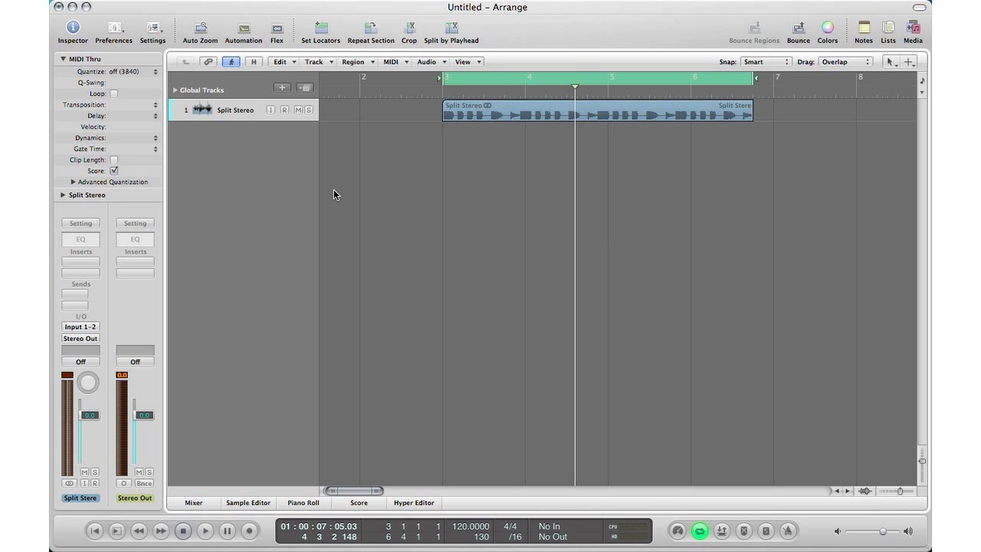
pyautogui.moveTo(312, 141)
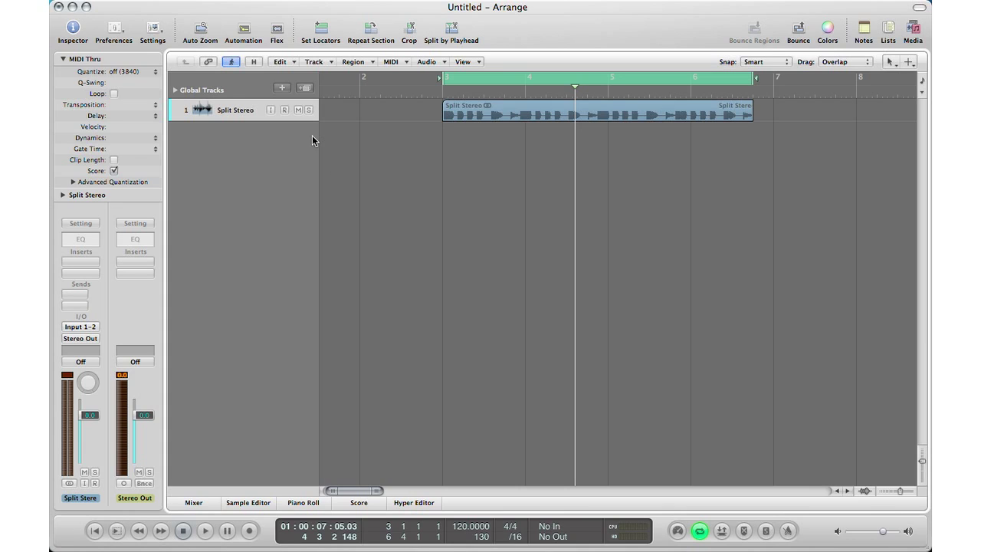
pyautogui.moveTo(414, 226)
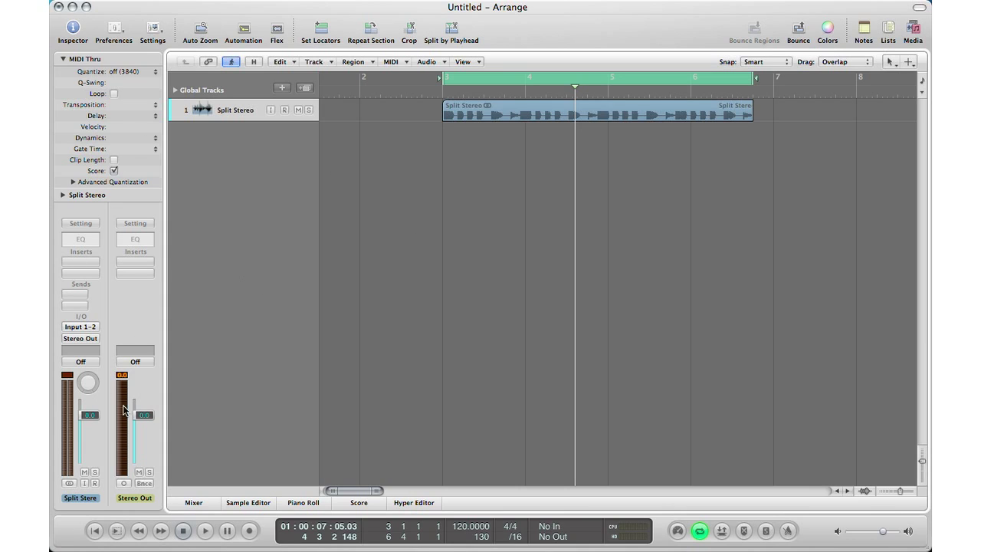
pyautogui.moveTo(86, 347)
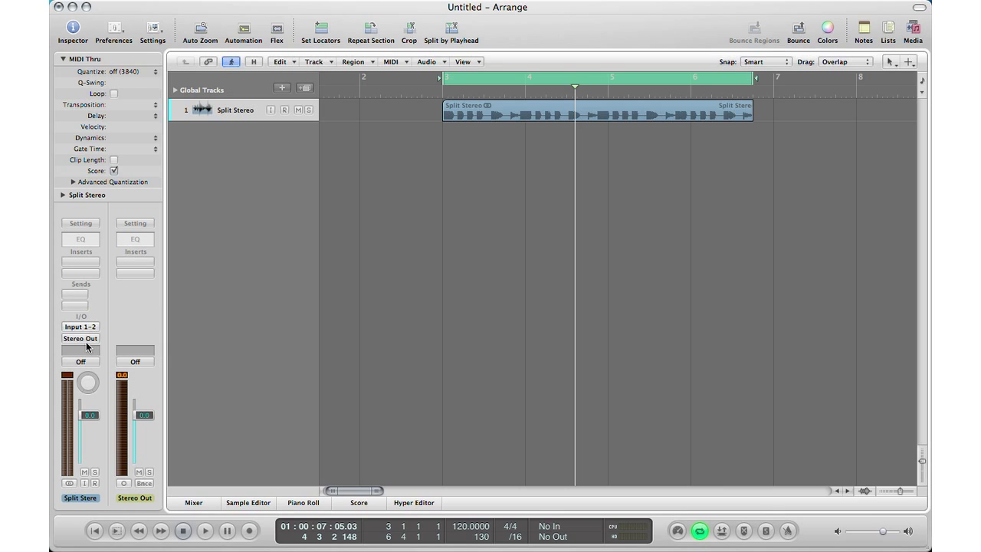
# Step: Set the Split Stereo track to Touch mode and show its volume automation lane
pyautogui.click(81, 362)
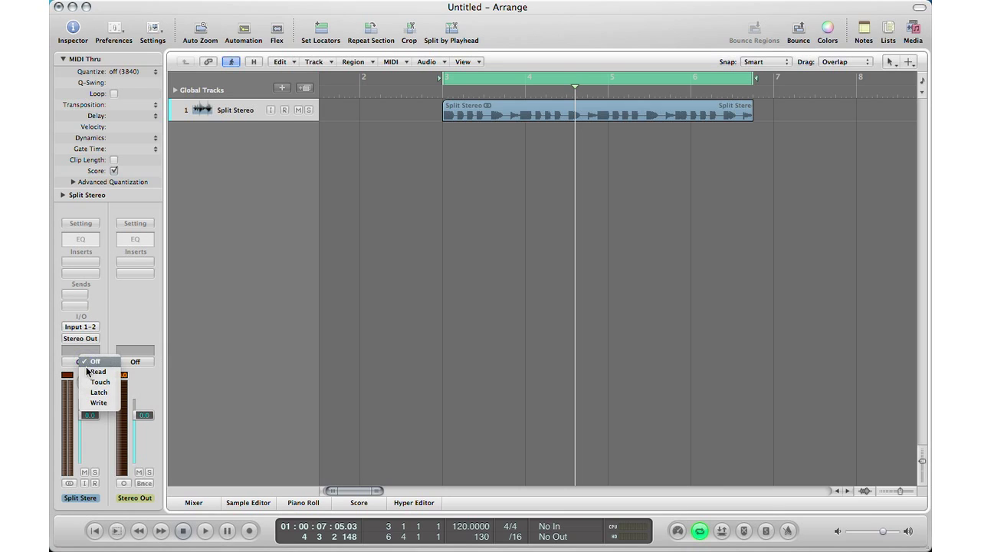
pyautogui.moveTo(99, 381)
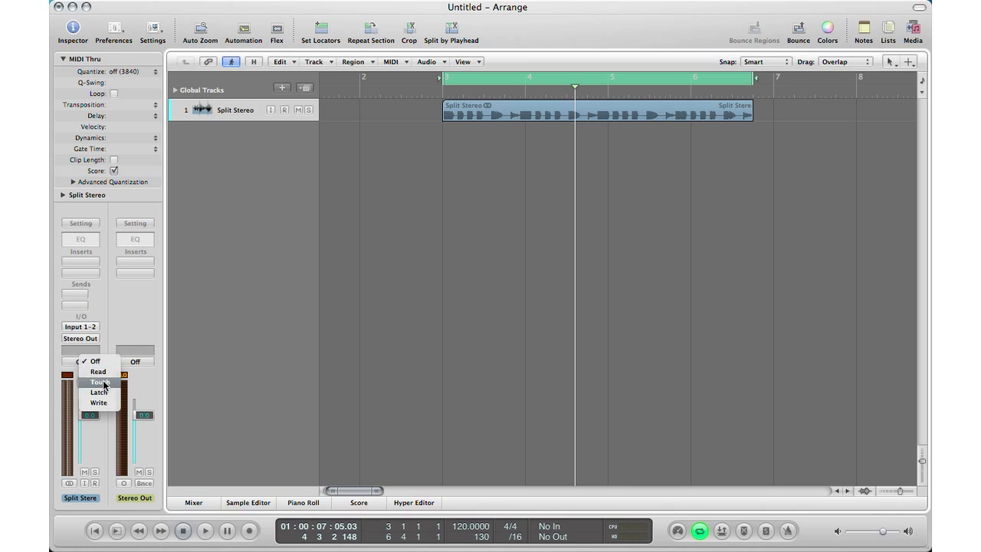
pyautogui.moveTo(98, 402)
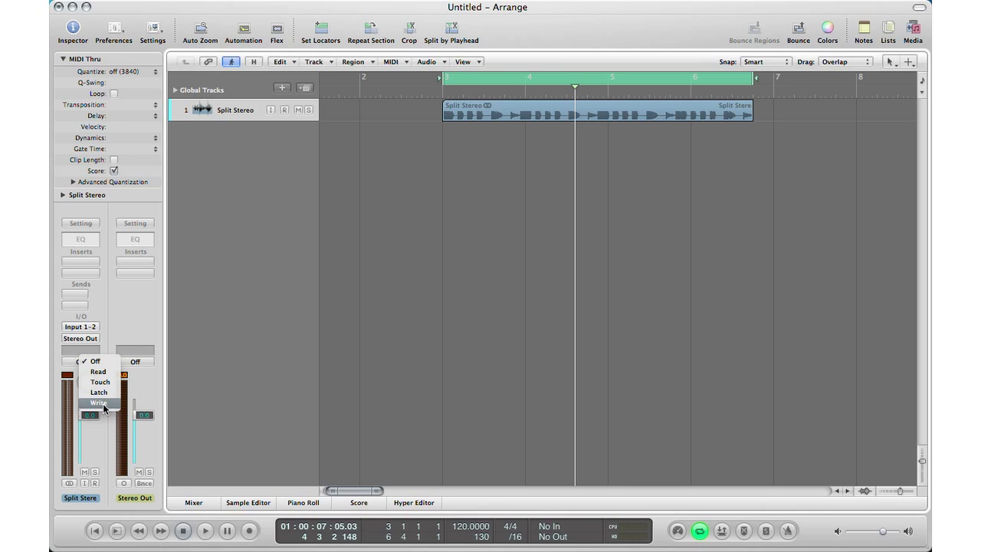
pyautogui.moveTo(98, 393)
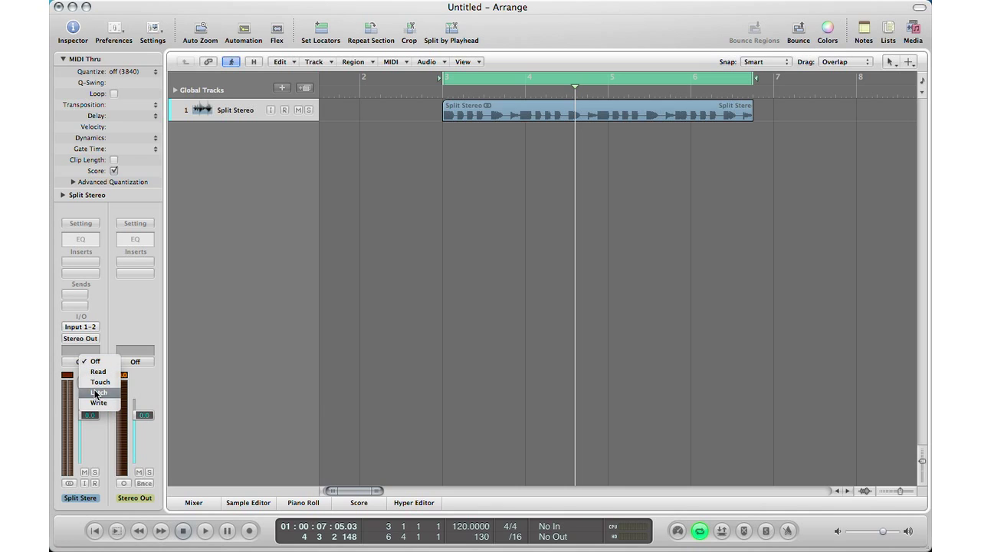
pyautogui.moveTo(103, 414)
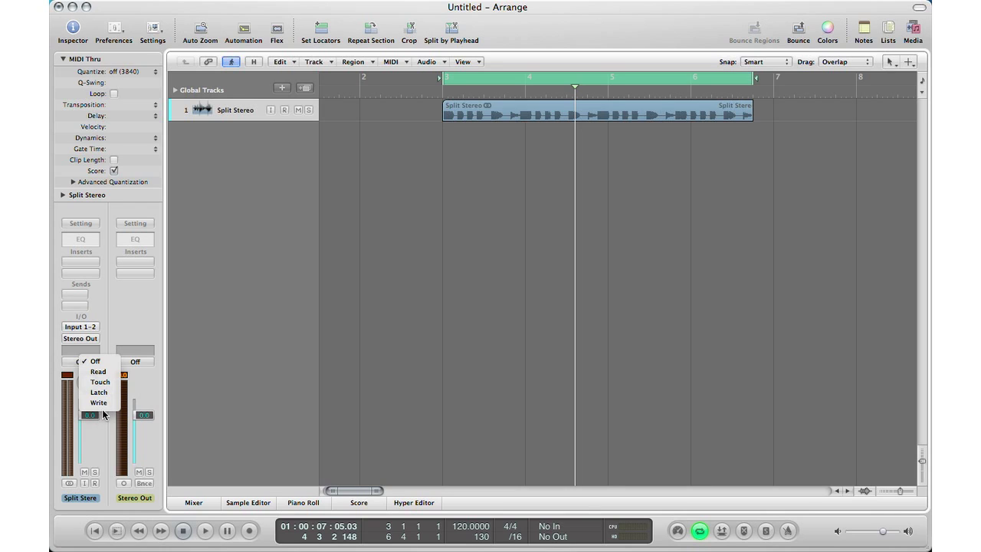
pyautogui.click(100, 382)
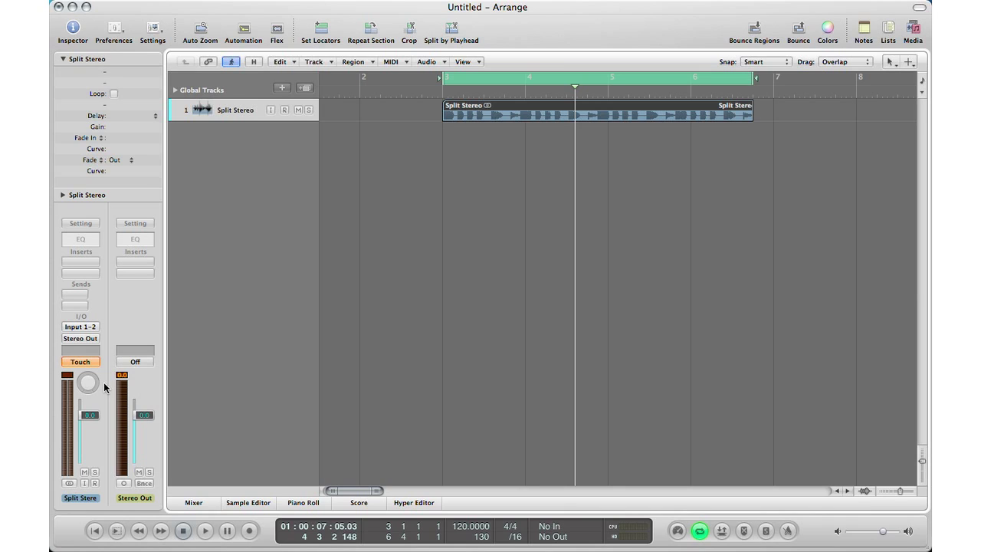
pyautogui.press('a')
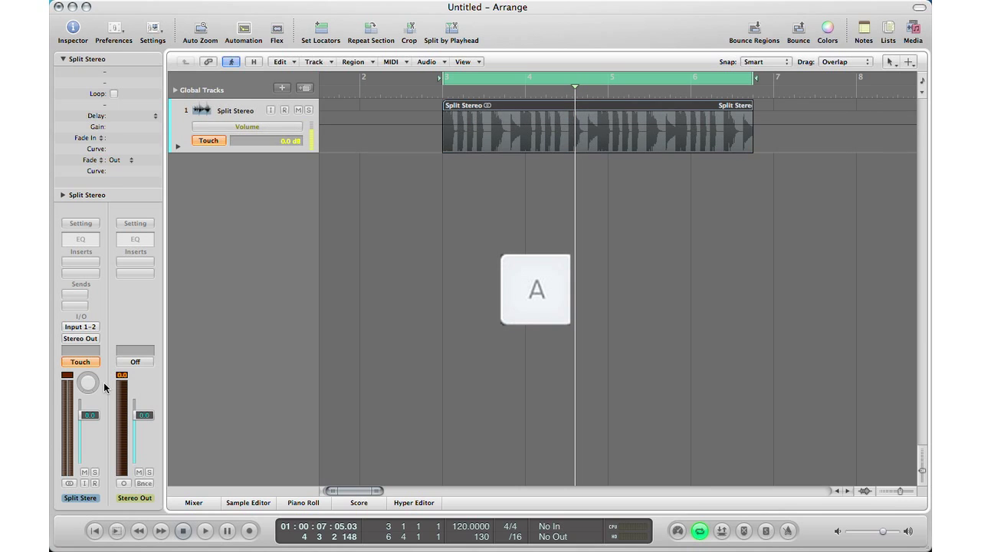
pyautogui.moveTo(232, 297)
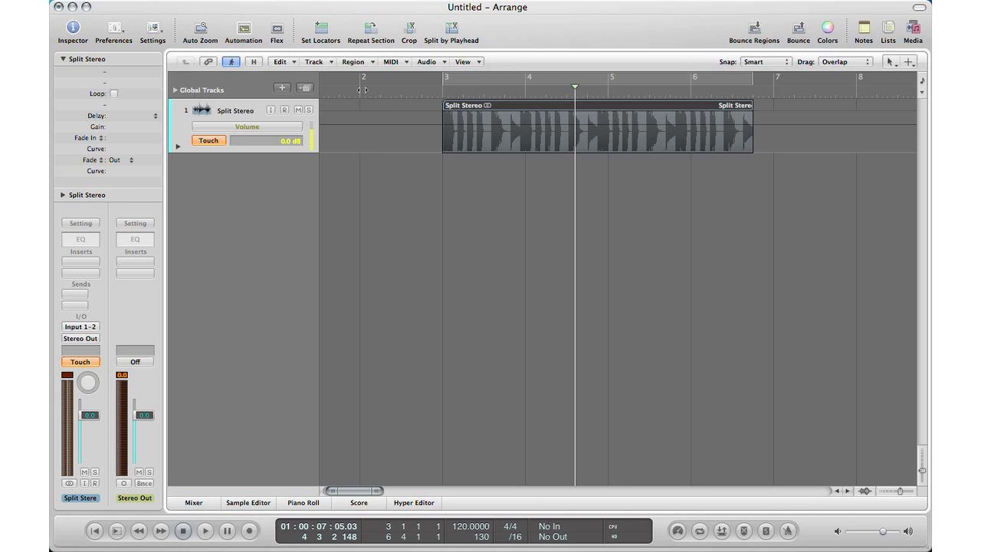
# Step: Start from bar 2 and ride the volume fader to write a dip to about -24 dB
pyautogui.click(363, 88)
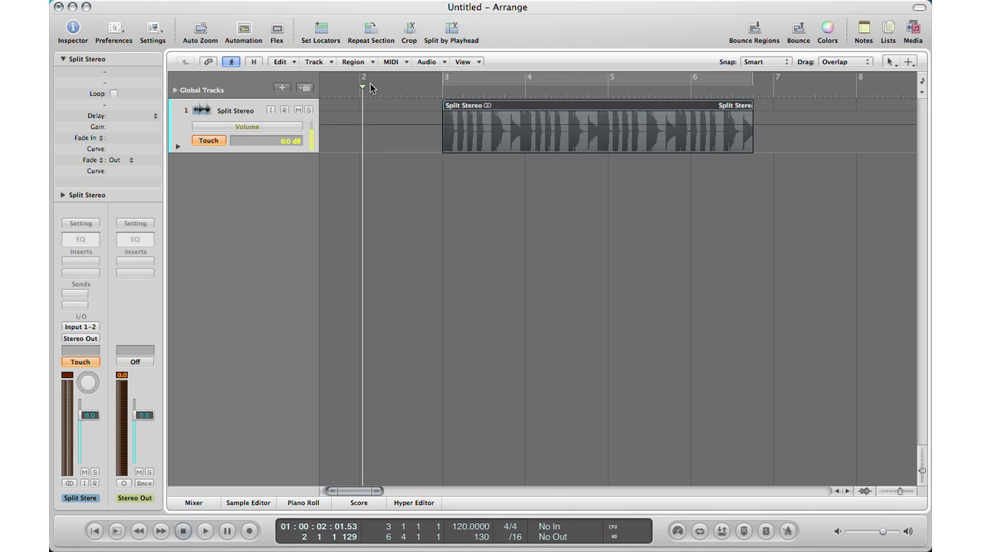
pyautogui.moveTo(365, 188)
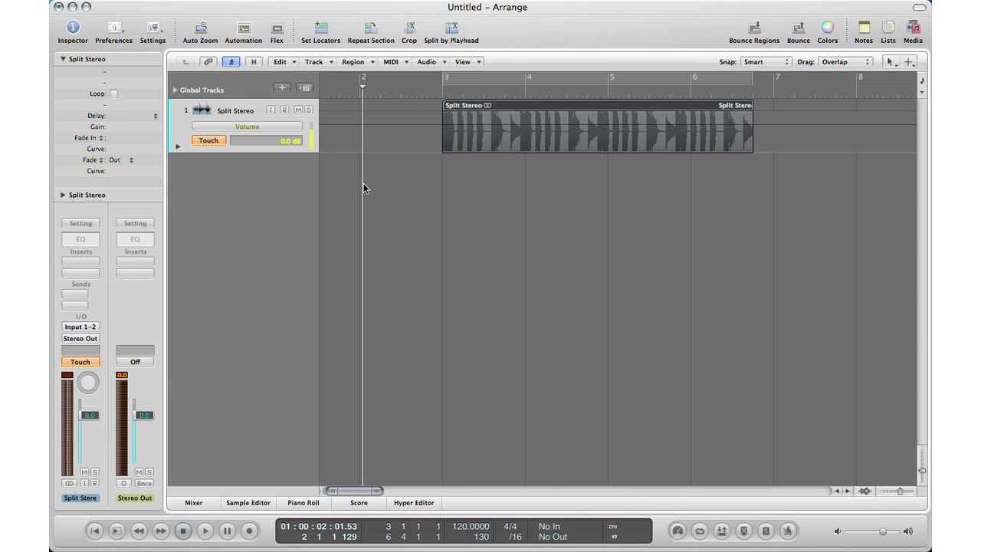
pyautogui.moveTo(244, 215)
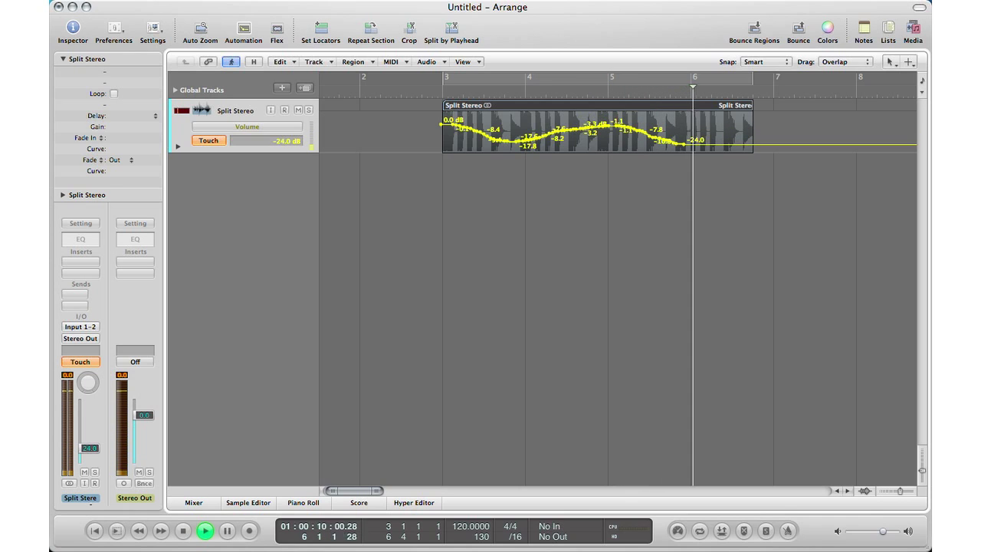
pyautogui.moveTo(90, 447); pyautogui.dragTo(90, 415)
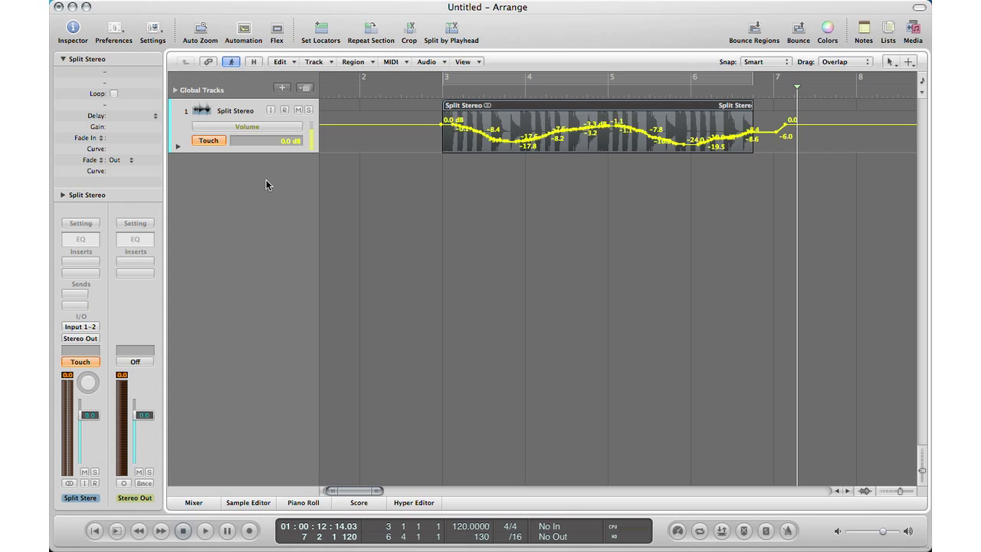
pyautogui.moveTo(443, 130)
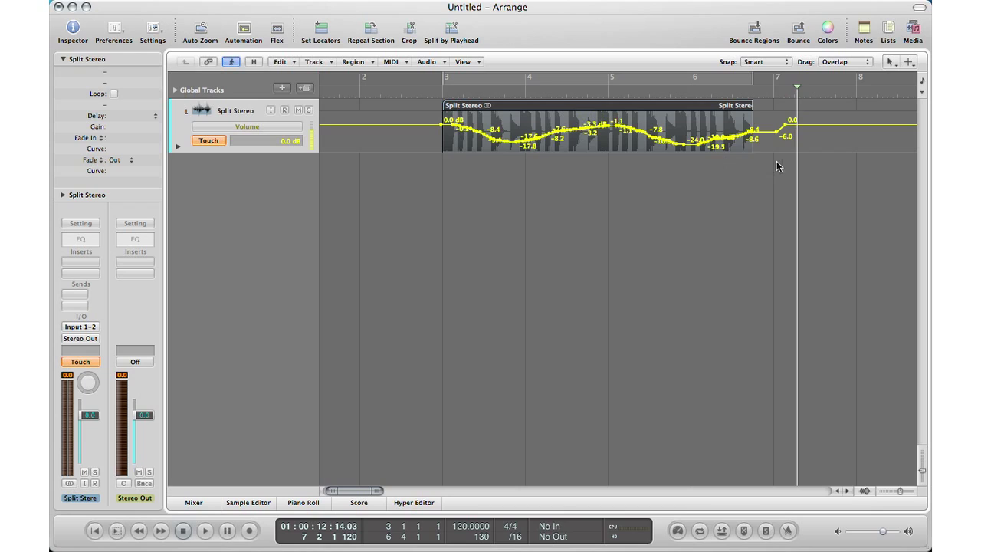
pyautogui.moveTo(811, 129)
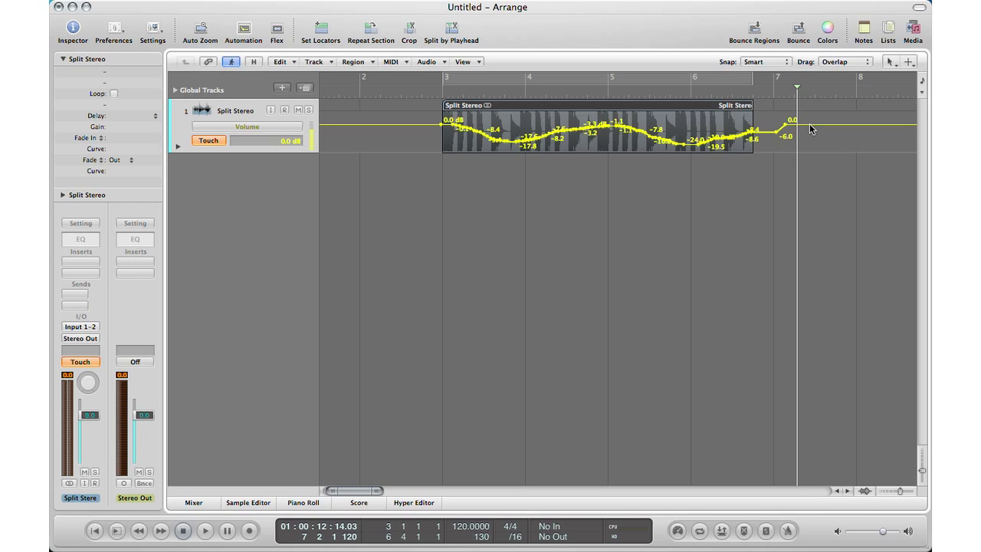
pyautogui.moveTo(291, 306)
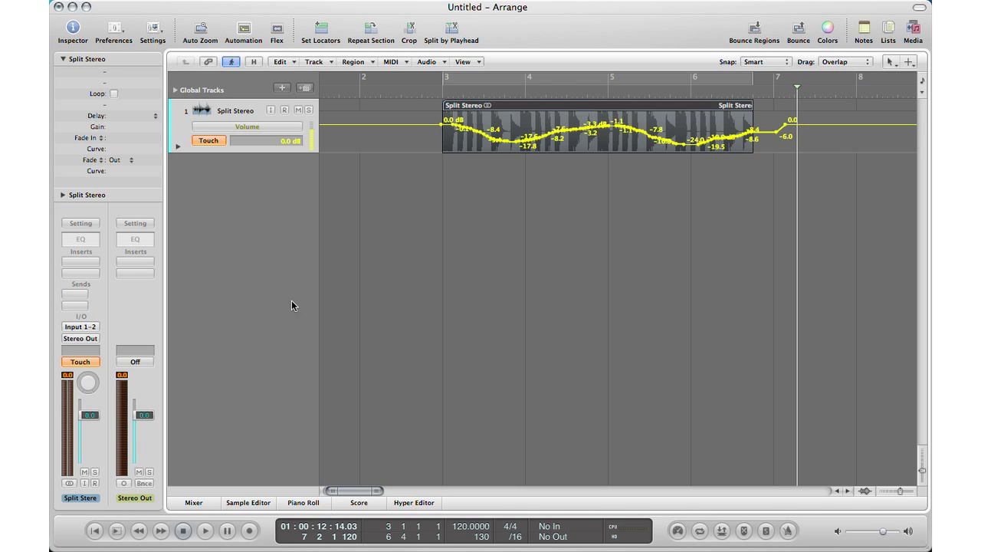
pyautogui.moveTo(410, 89)
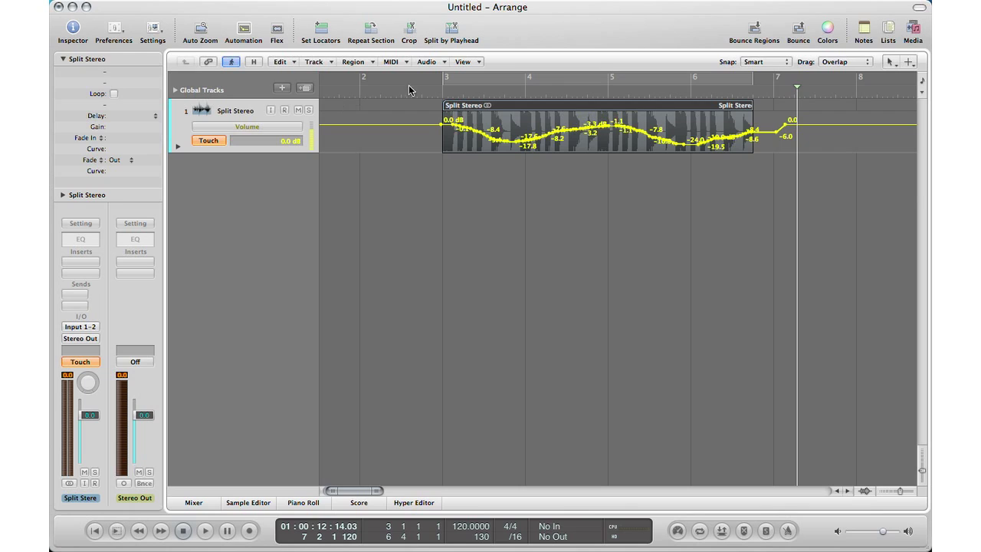
# Step: Switch to Latch mode and sweep the pan knob, recording pan between about -59 and +49
pyautogui.click(80, 361)
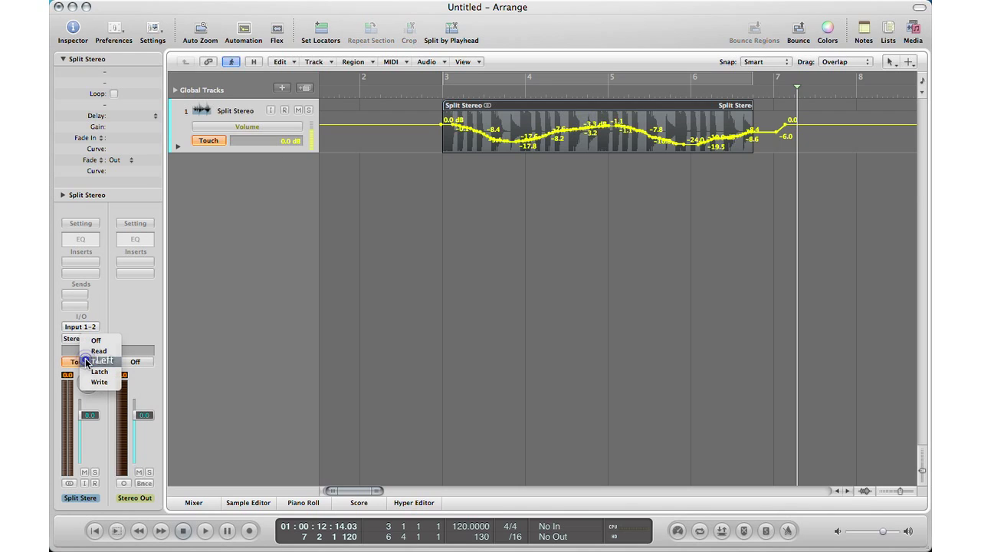
pyautogui.moveTo(99, 372)
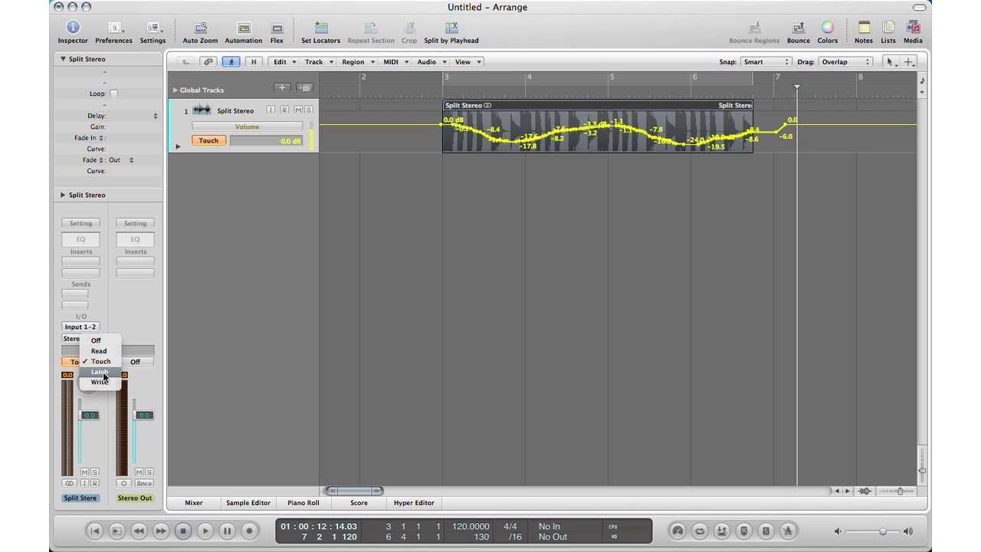
pyautogui.click(99, 372)
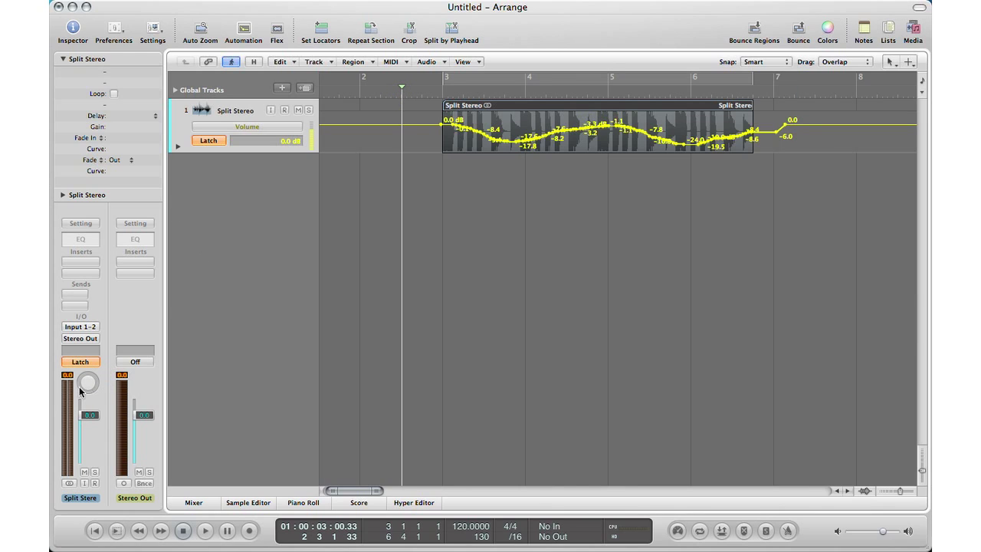
pyautogui.moveTo(87, 388)
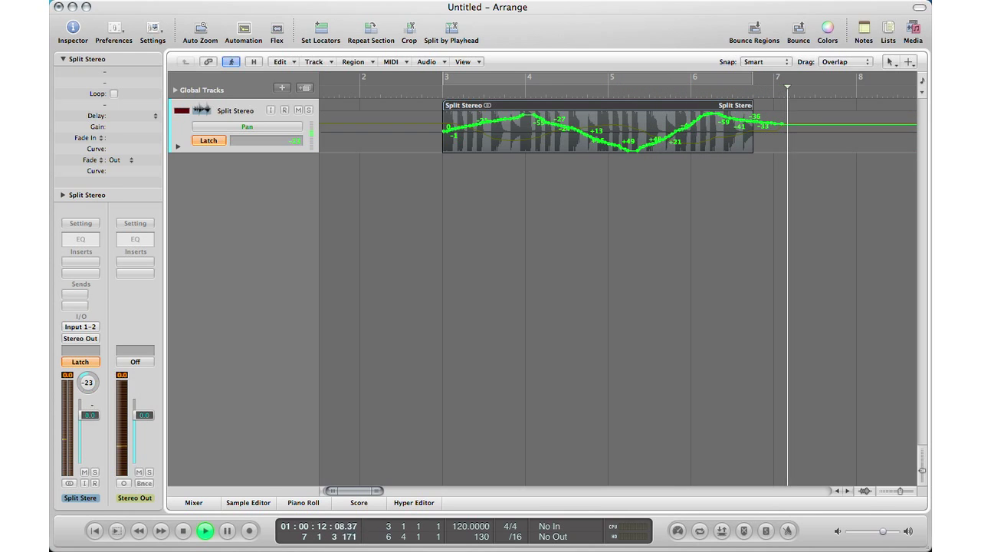
pyautogui.moveTo(88, 381); pyautogui.dragTo(92, 376)
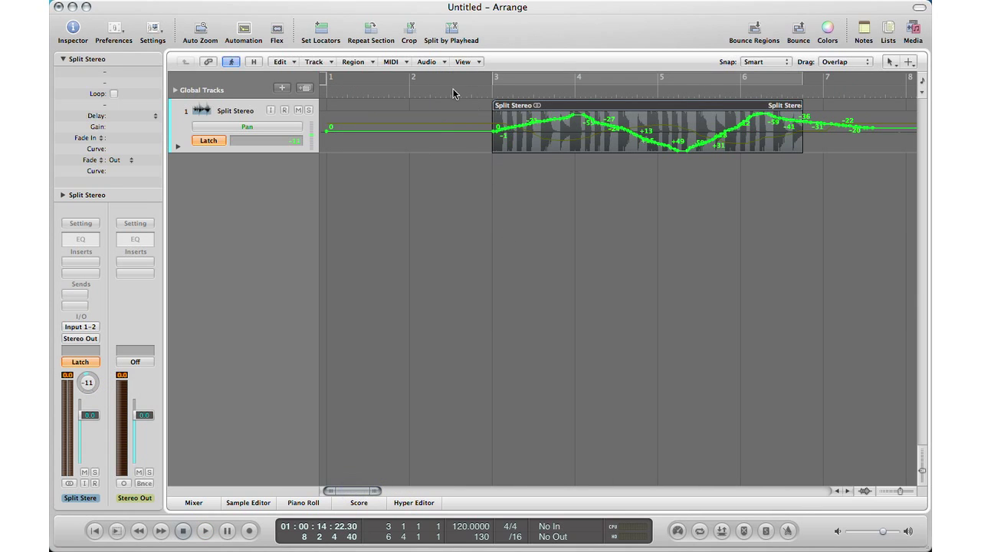
pyautogui.click(451, 86)
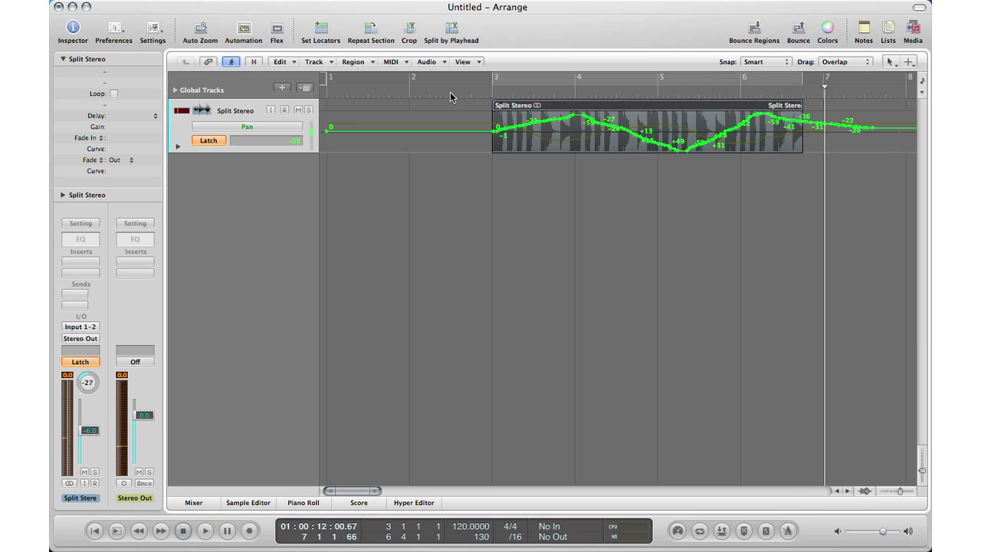
# Step: Change the Split Stereo track's automation mode from Latch to Read
pyautogui.click(81, 361)
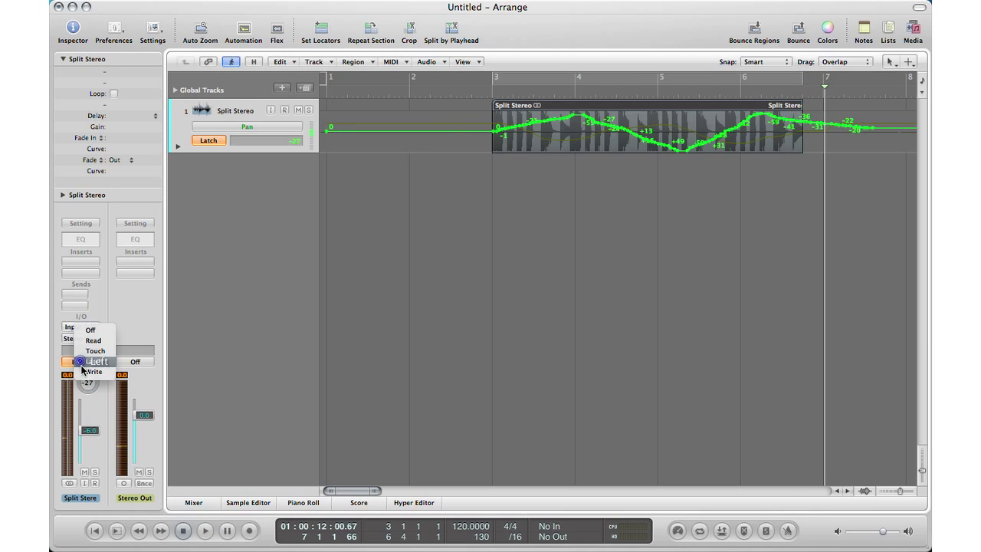
pyautogui.click(93, 340)
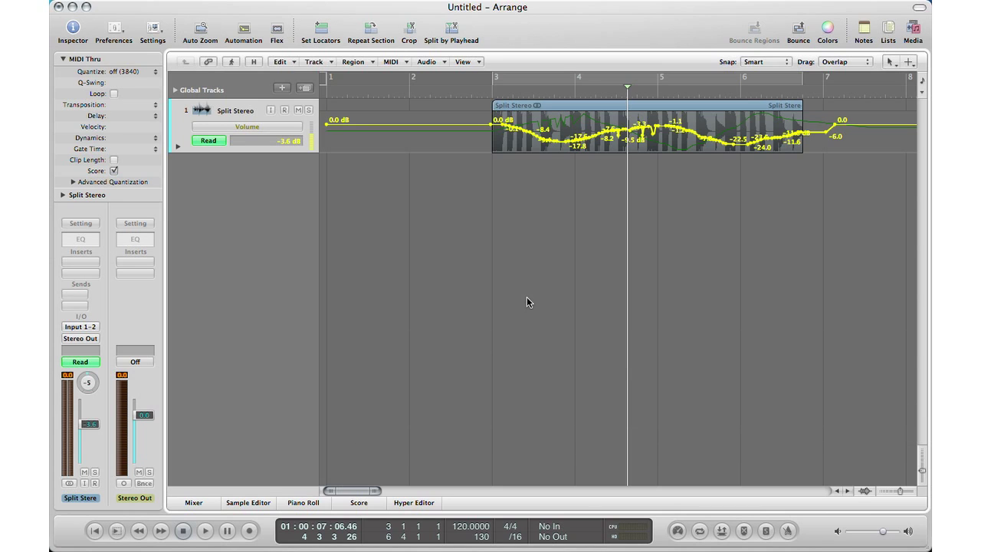
pyautogui.moveTo(740, 172)
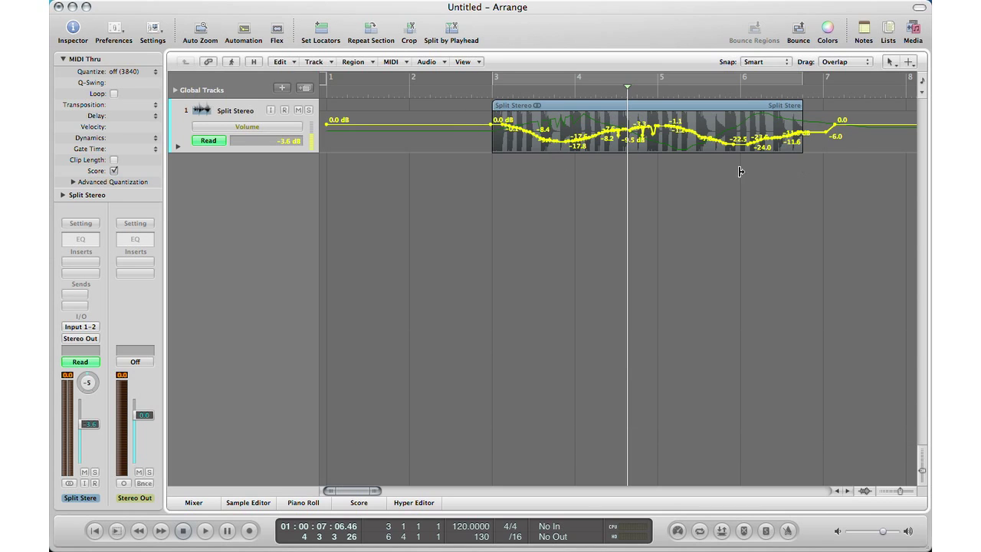
pyautogui.moveTo(532, 134)
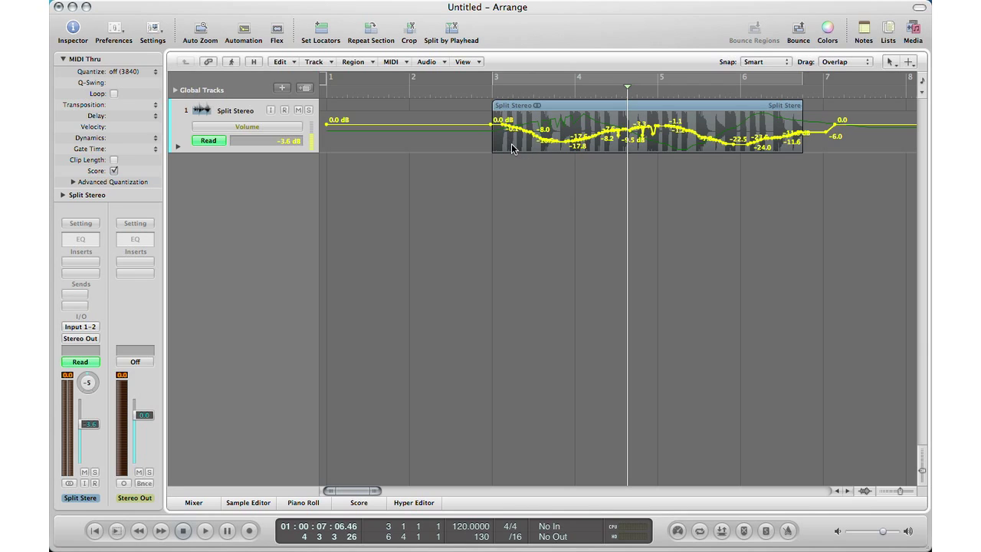
pyautogui.moveTo(411, 169)
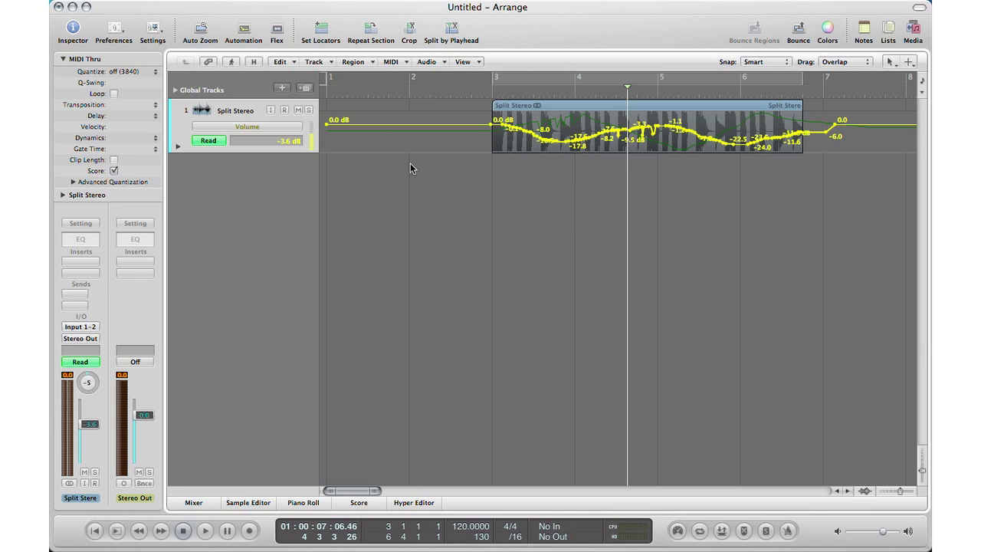
pyautogui.moveTo(734, 157)
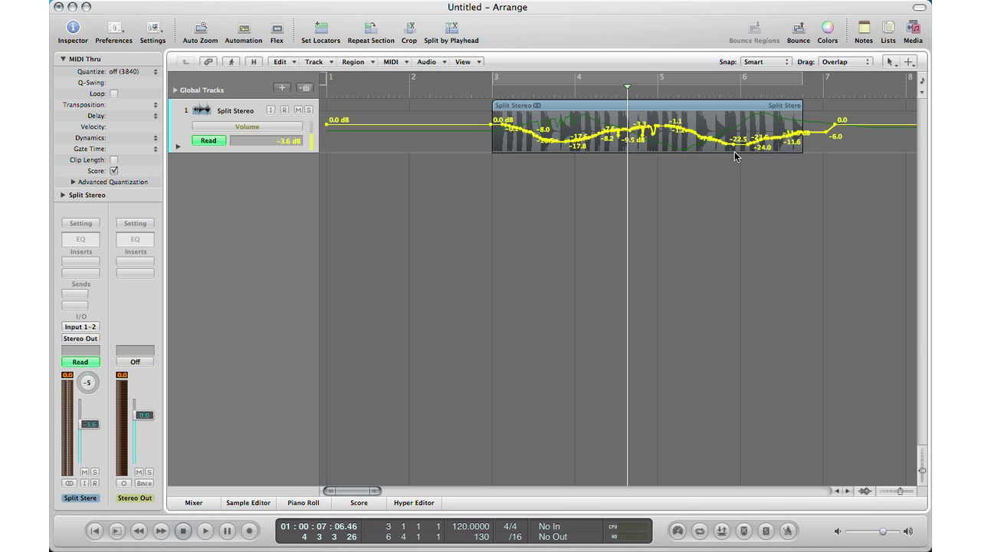
pyautogui.moveTo(540, 200)
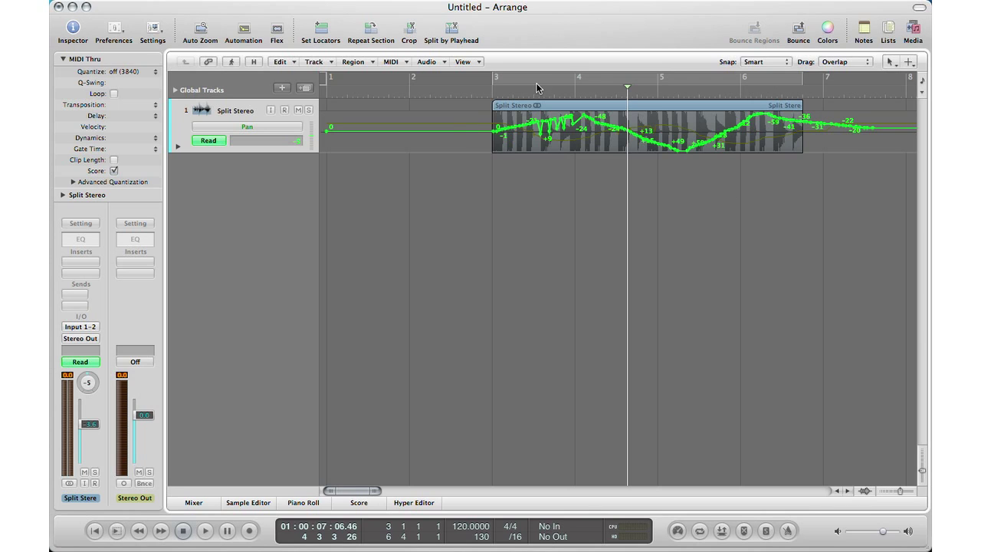
# Step: Choose Volume in the automation parameter menu to display the volume curve
pyautogui.click(247, 126)
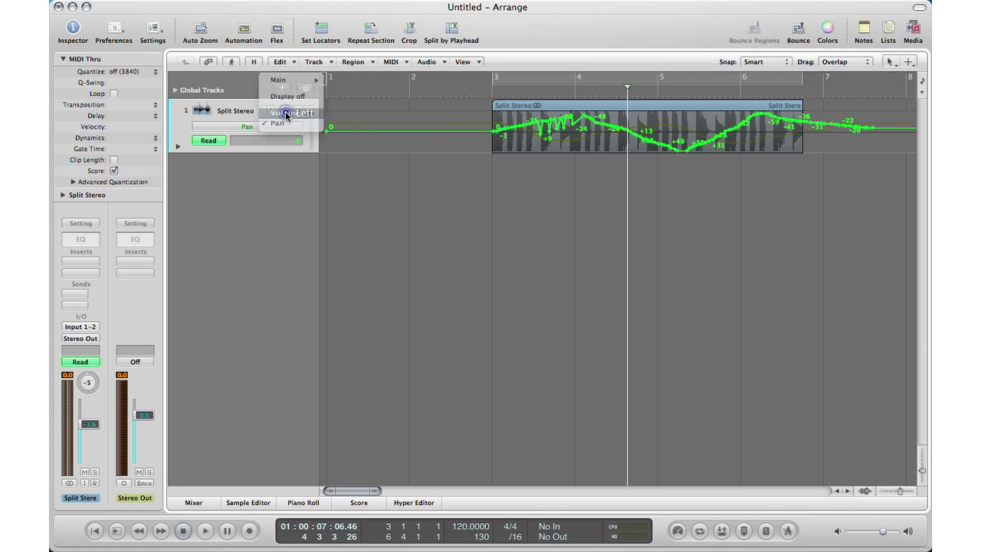
pyautogui.click(283, 112)
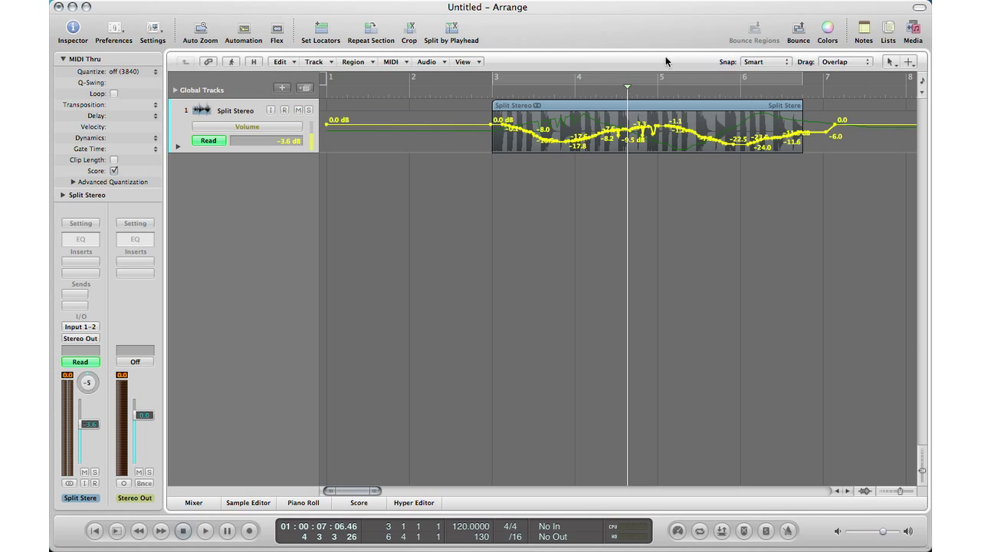
pyautogui.moveTo(816, 164)
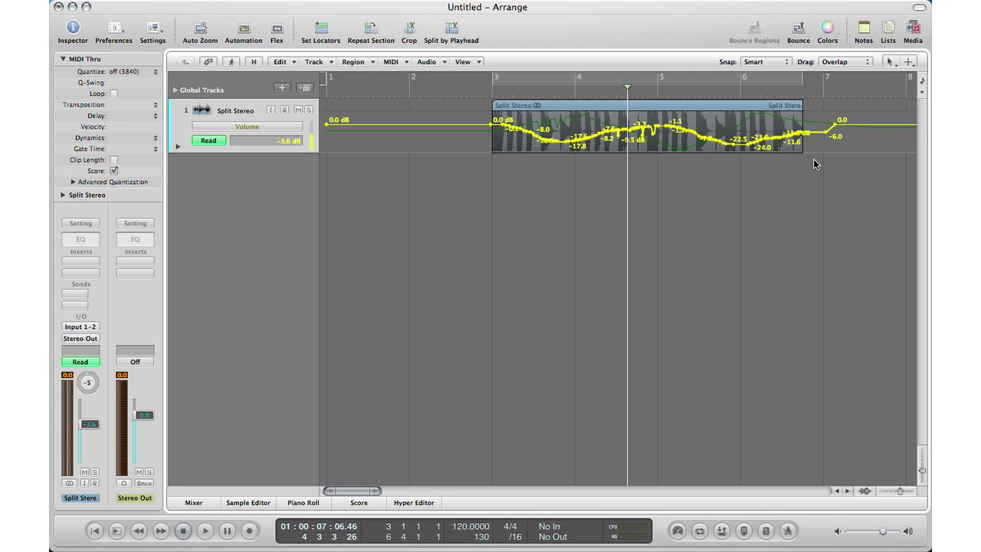
pyautogui.moveTo(806, 163)
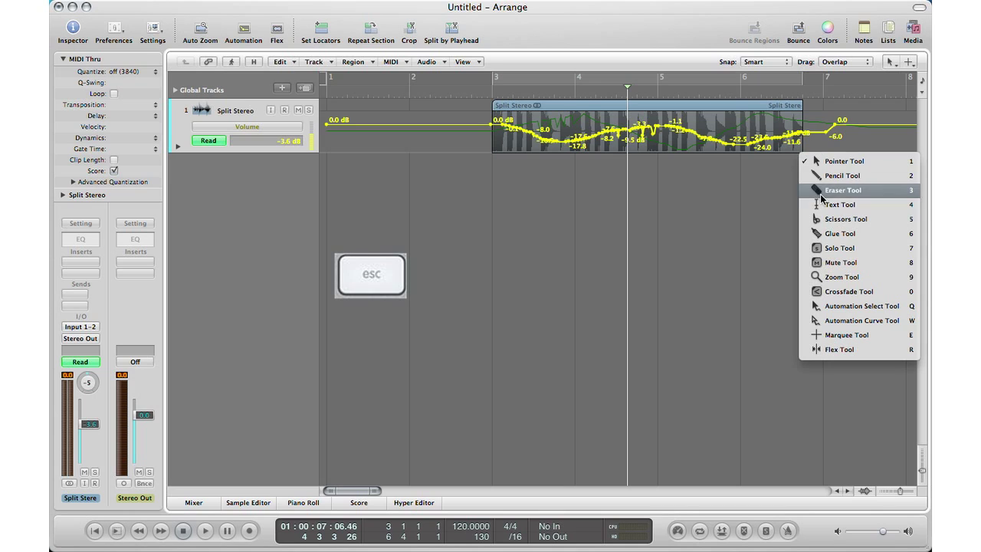
pyautogui.moveTo(858, 306)
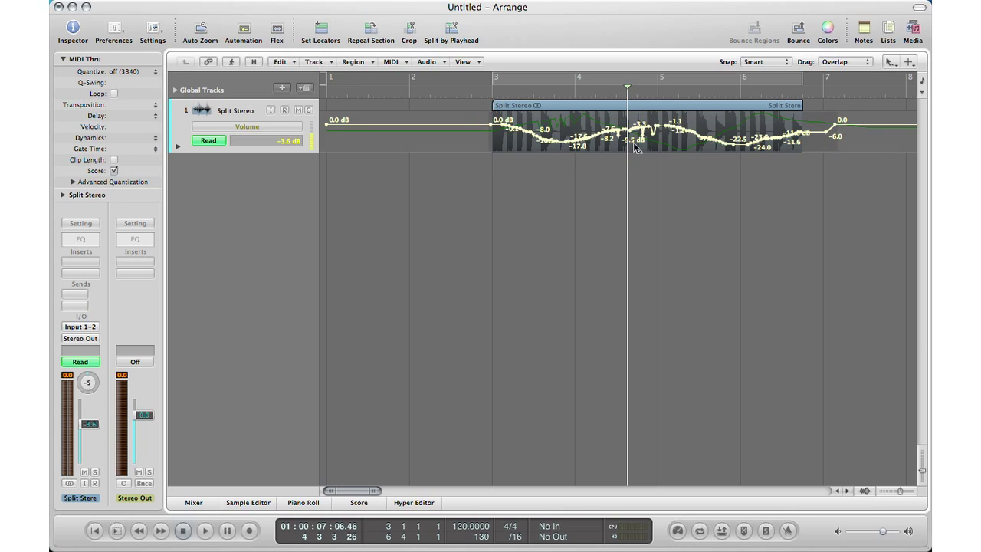
pyautogui.moveTo(667, 137)
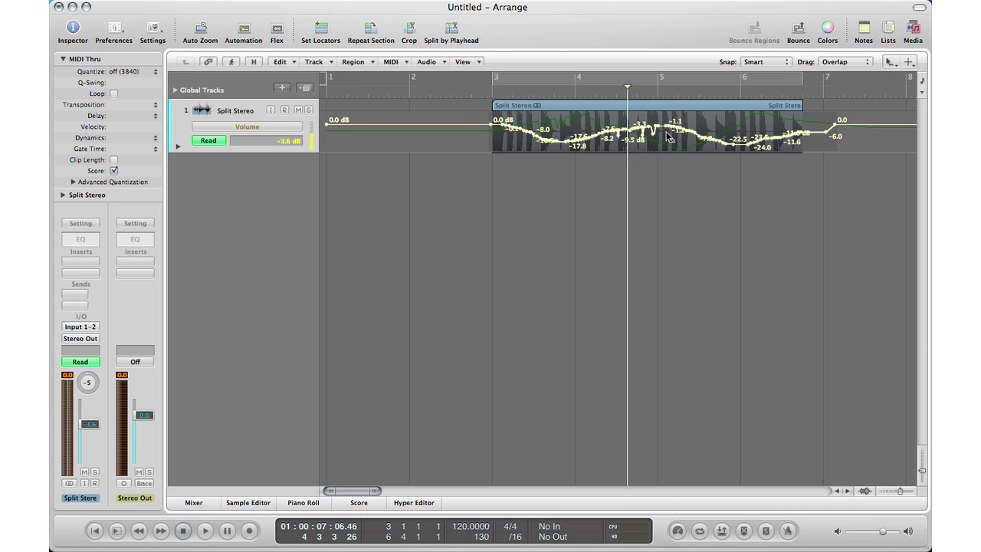
pyautogui.moveTo(671, 136)
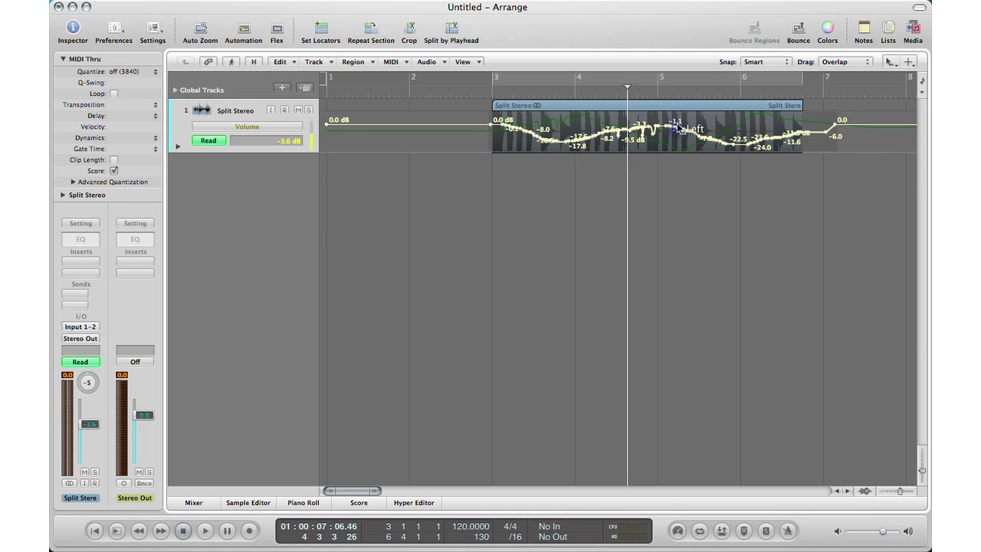
# Step: Drag the whole volume curve up, then down to about -10.3 dB at the region start
pyautogui.moveTo(675, 138); pyautogui.dragTo(674, 115)
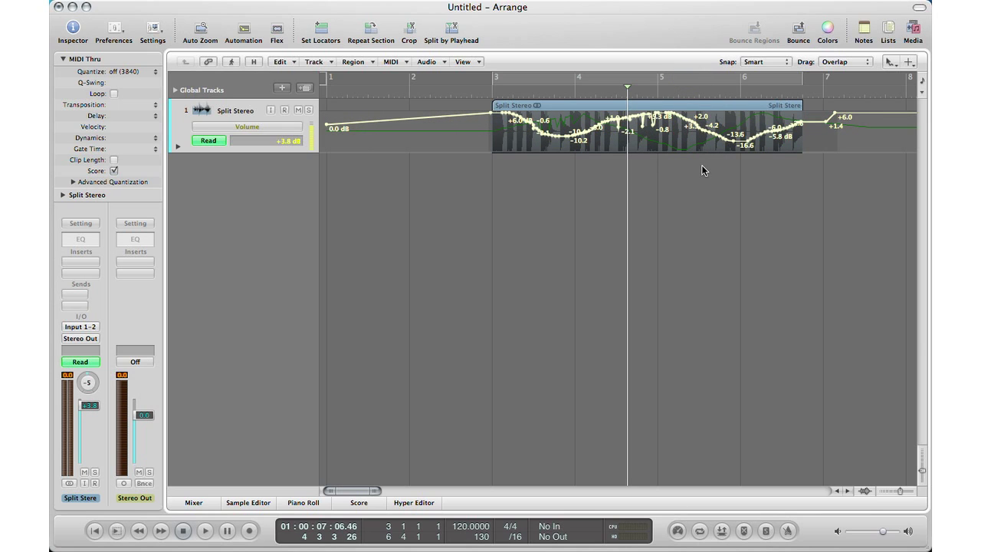
pyautogui.moveTo(679, 119)
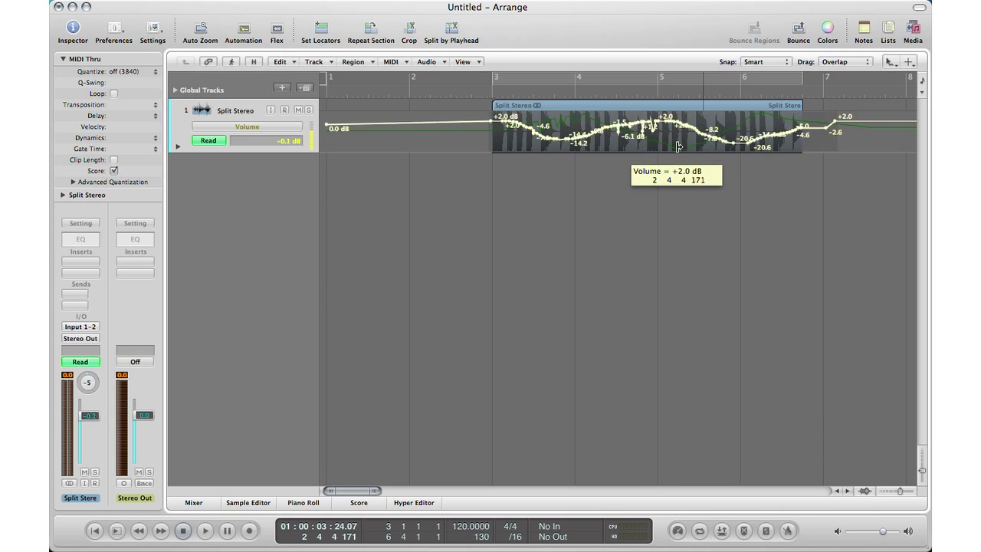
pyautogui.moveTo(677, 146); pyautogui.dragTo(677, 224)
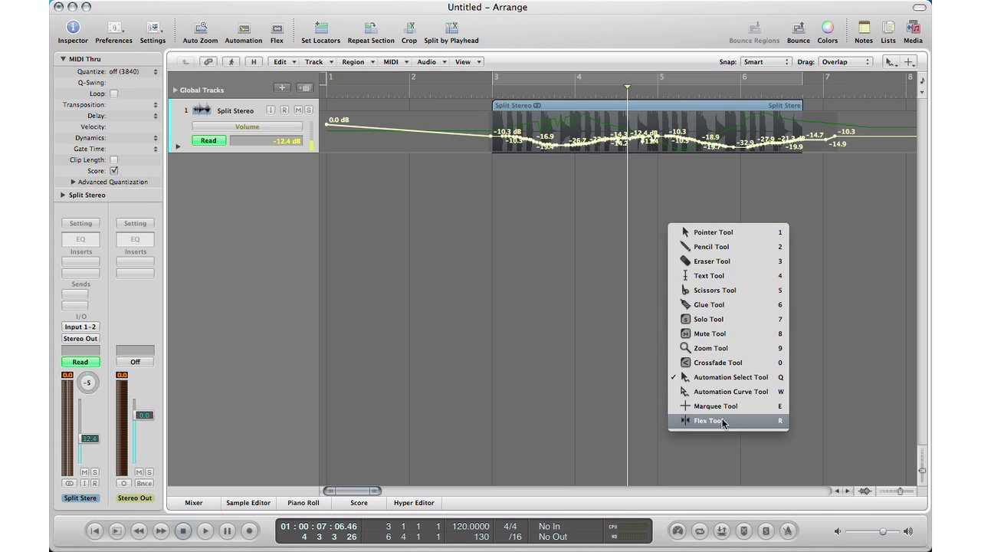
# Step: Move the volume nodes to about -3.4 dB, deselect, and display Pan automation
pyautogui.click(707, 420)
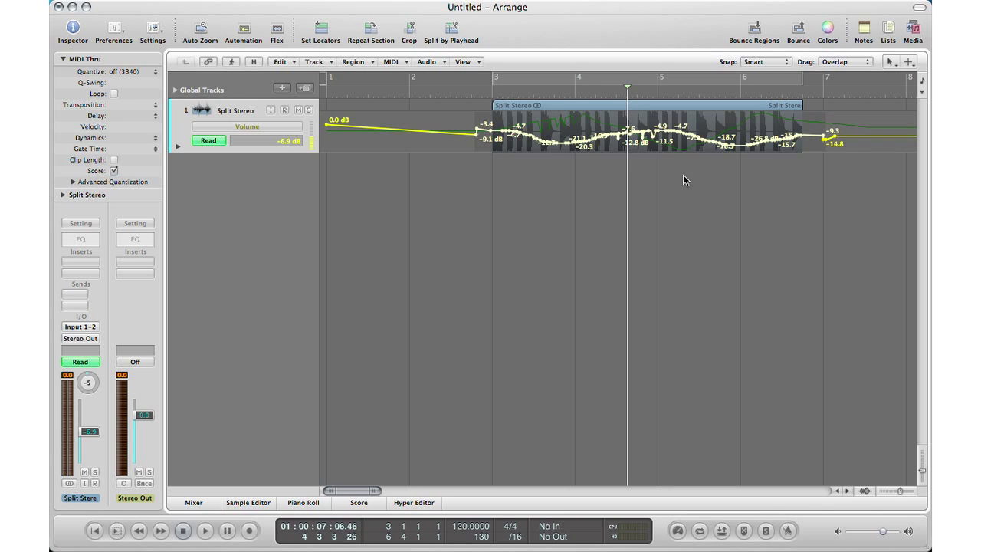
pyautogui.moveTo(621, 180)
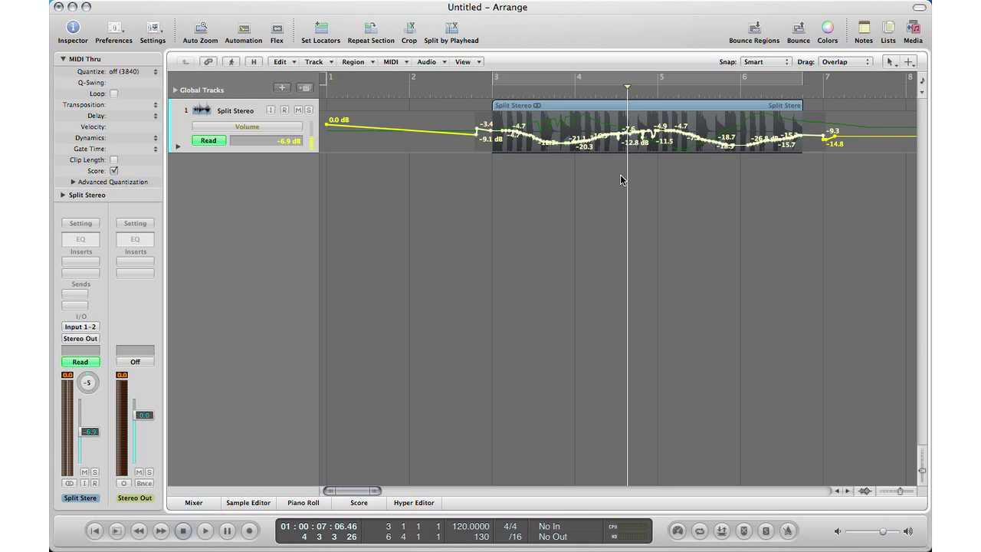
pyautogui.moveTo(650, 173)
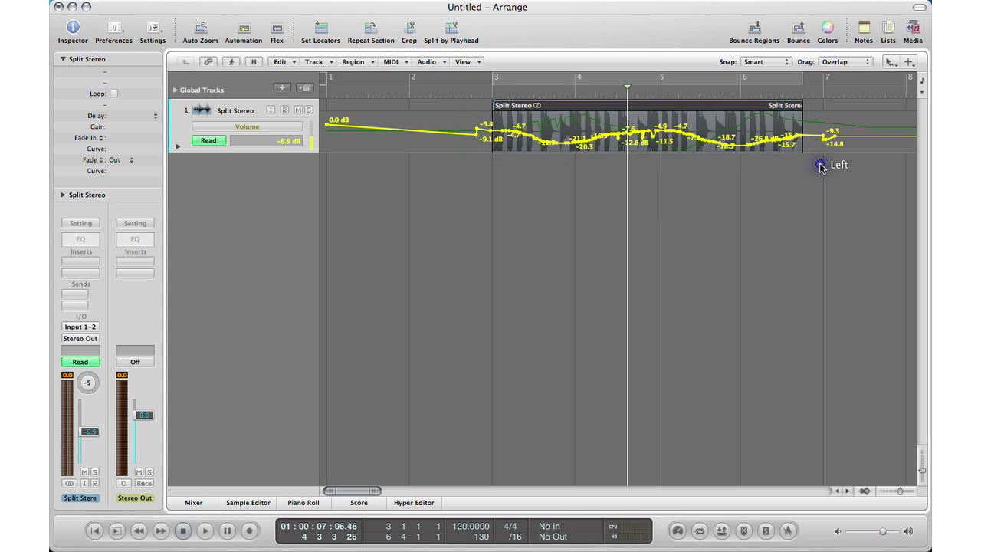
pyautogui.click(678, 126)
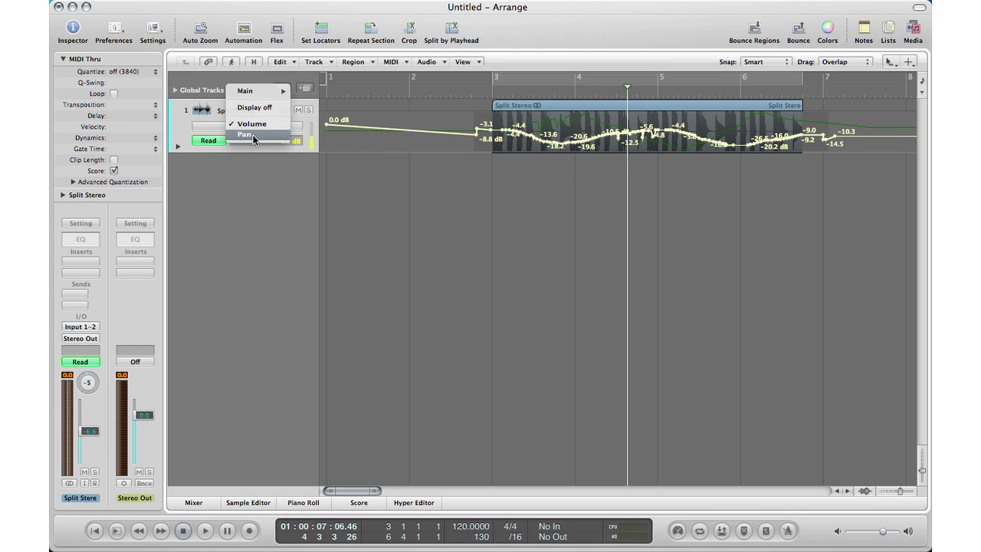
pyautogui.click(244, 134)
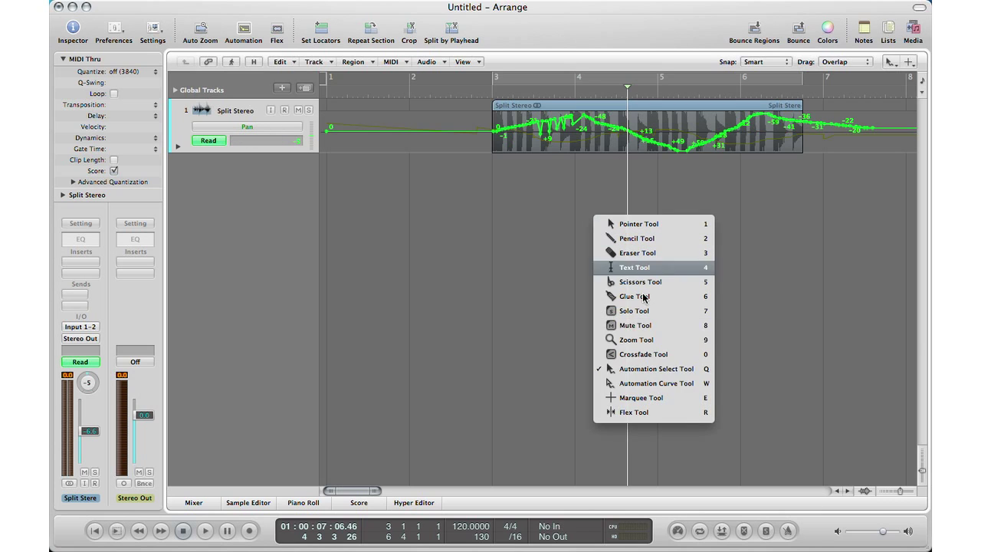